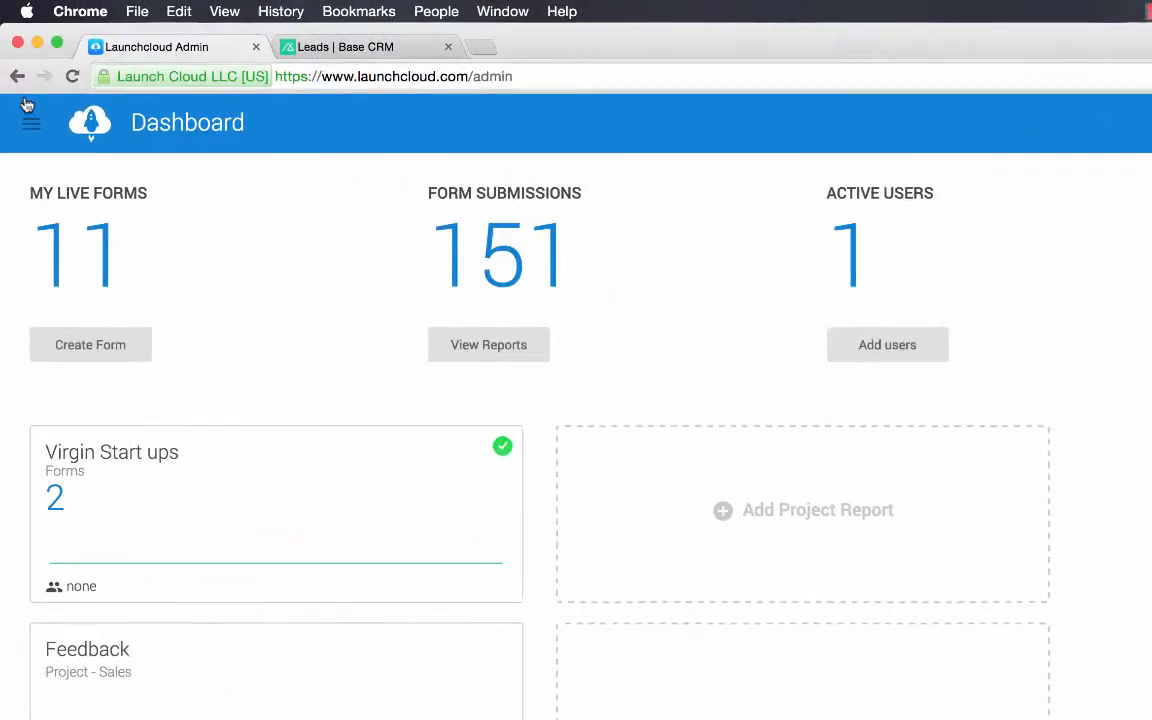
- From Edit forms, create a form named 'lead' in the Sales project and save it
{"action": "left_click", "coordinate": [31, 121]}
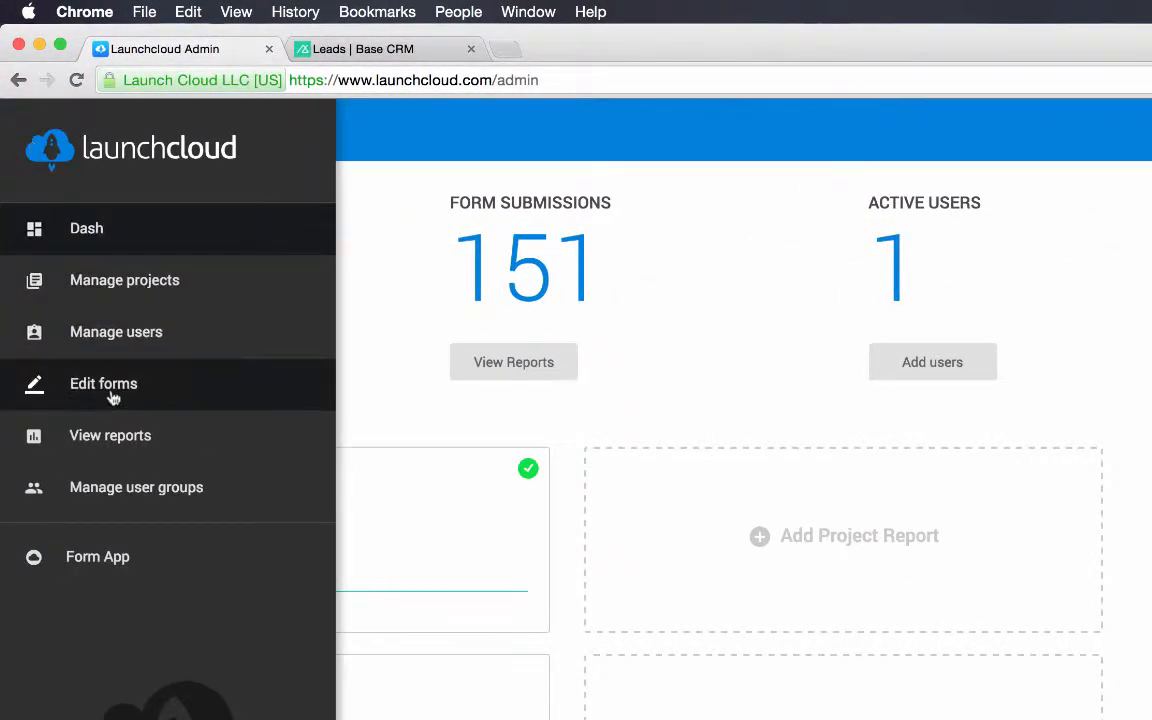
{"action": "left_click", "coordinate": [103, 383]}
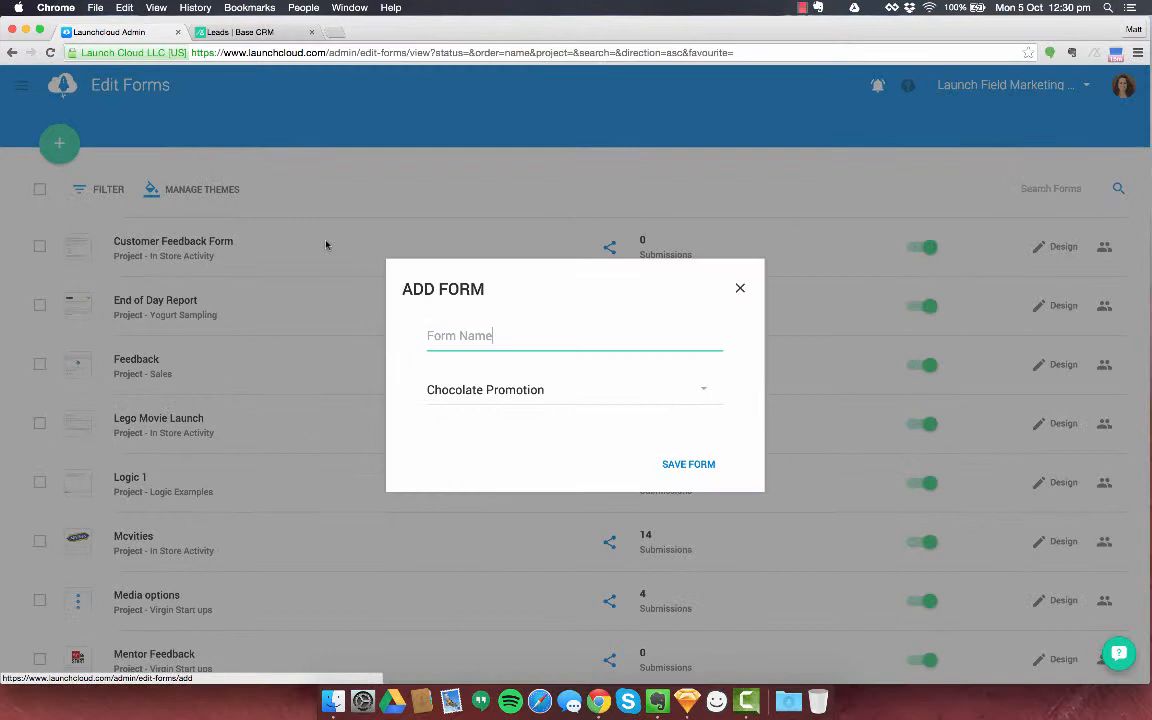
{"action": "type", "text": "lea"}
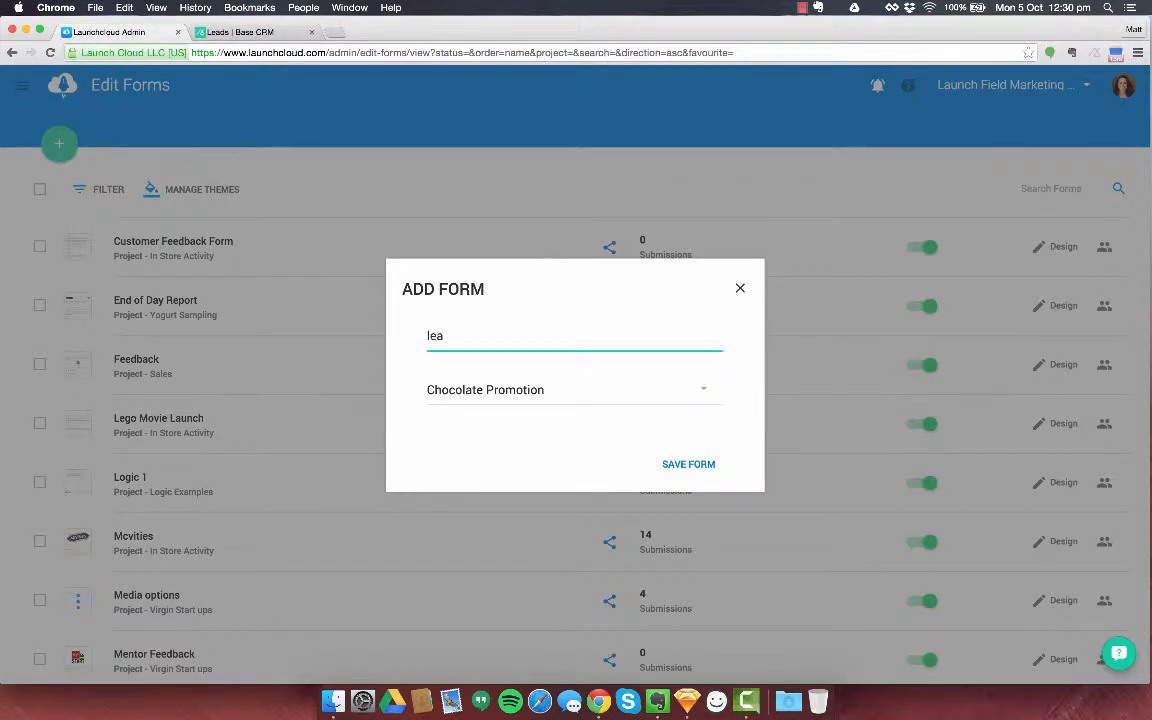
{"action": "left_click", "coordinate": [573, 389]}
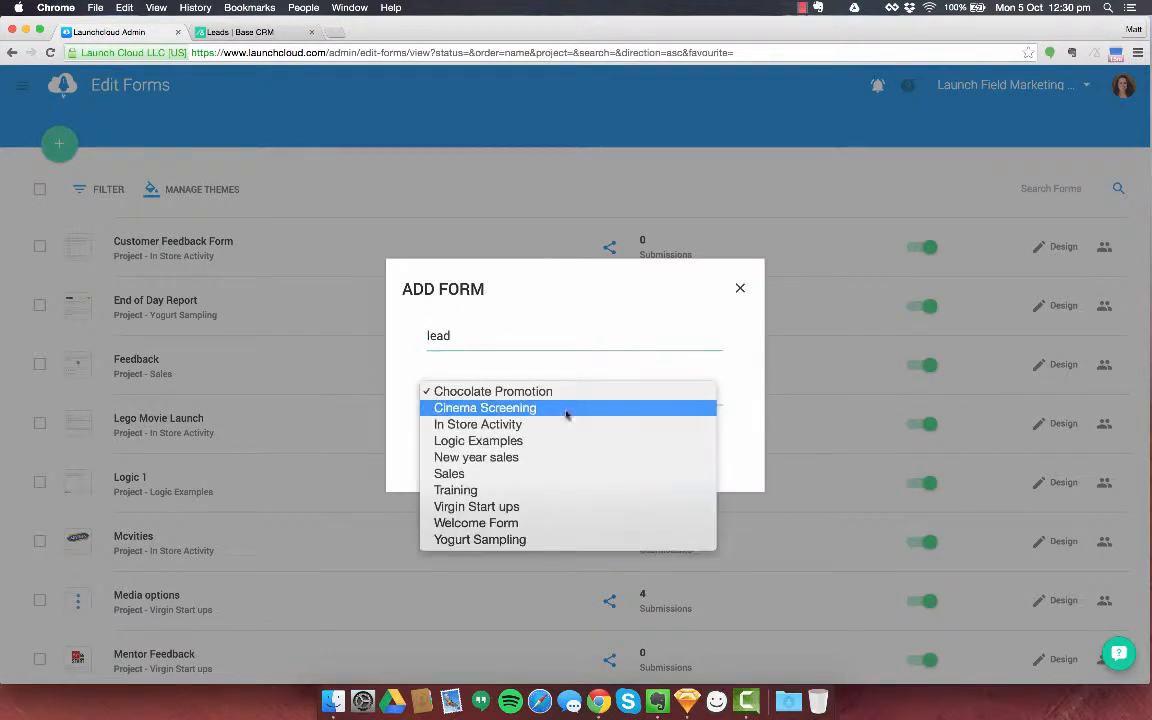
{"action": "left_click", "coordinate": [449, 473]}
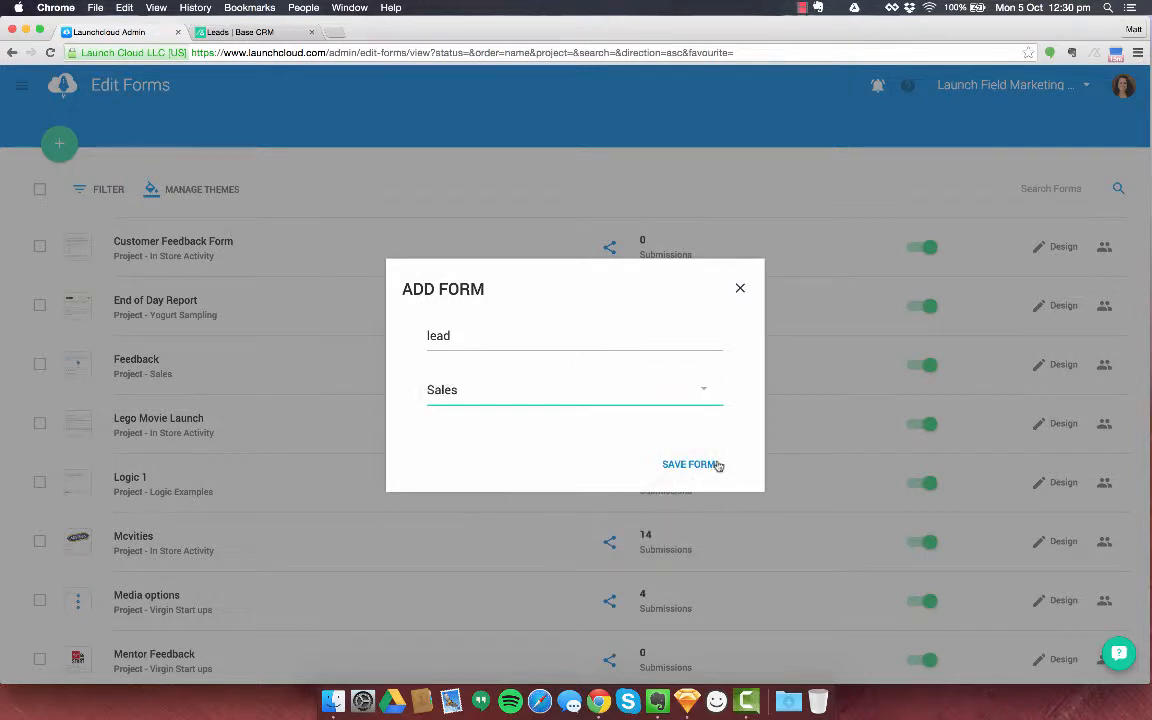
{"action": "left_click", "coordinate": [688, 464]}
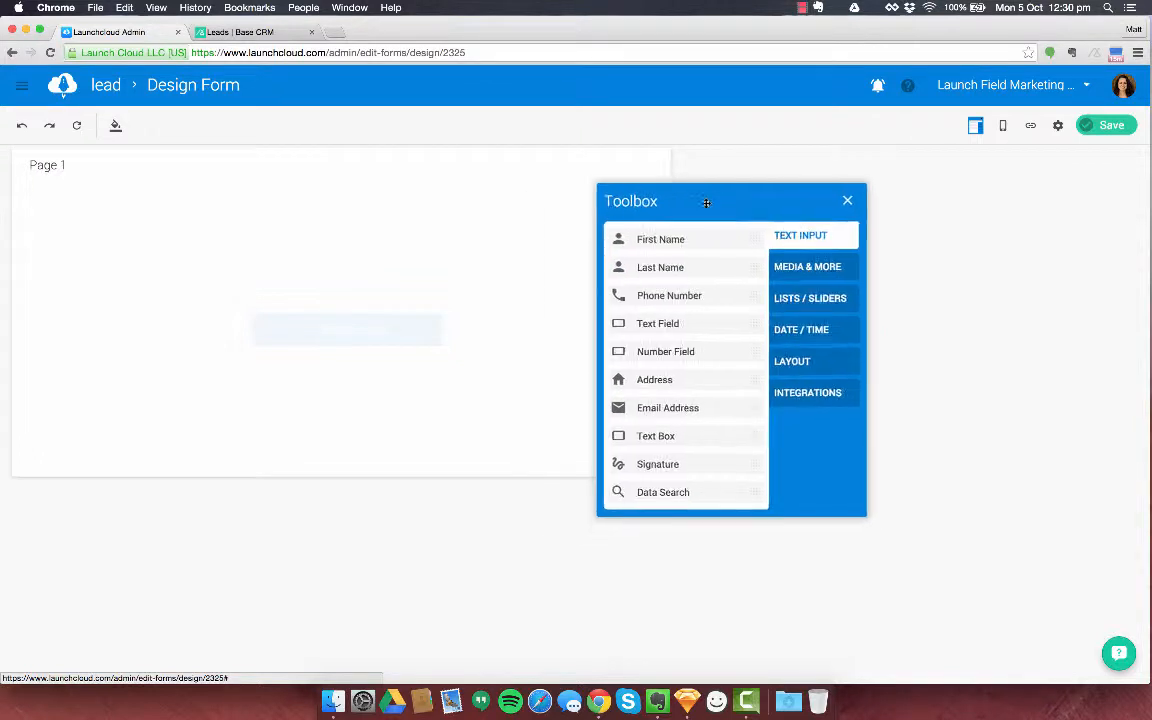
- Move the Toolbox aside and drop a Data Search field onto Page 1
{"action": "left_click_drag", "start_coordinate": [706, 201], "coordinate": [780, 178]}
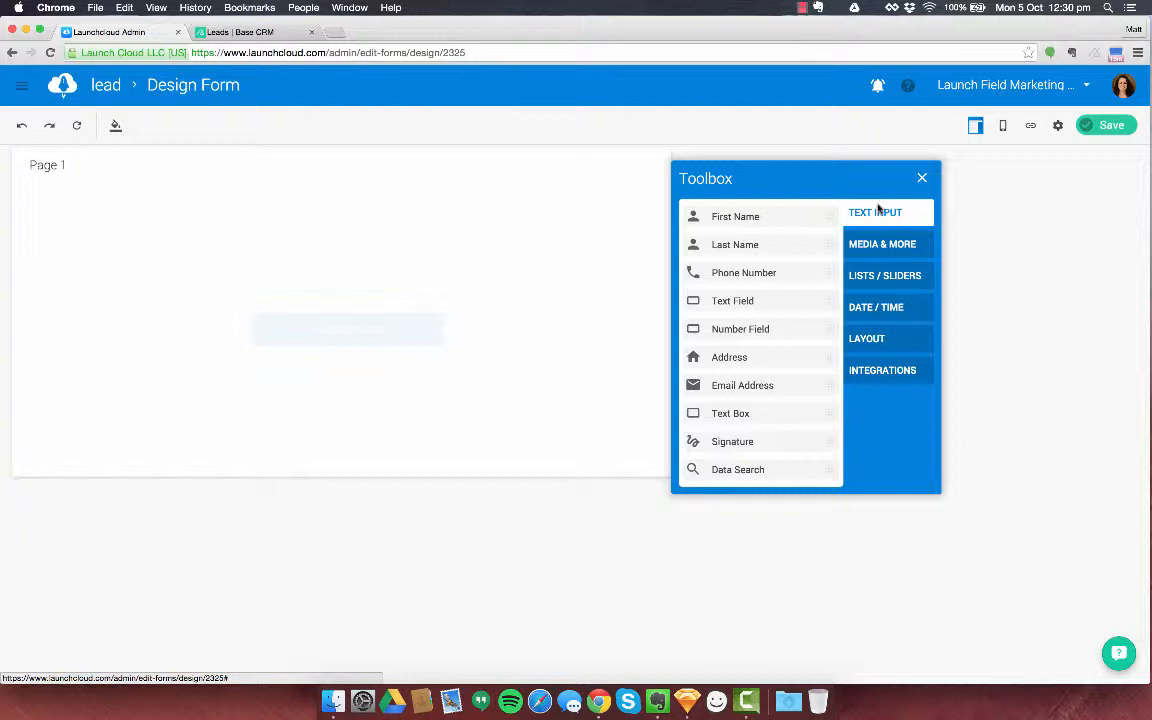
{"action": "mouse_move", "coordinate": [738, 469]}
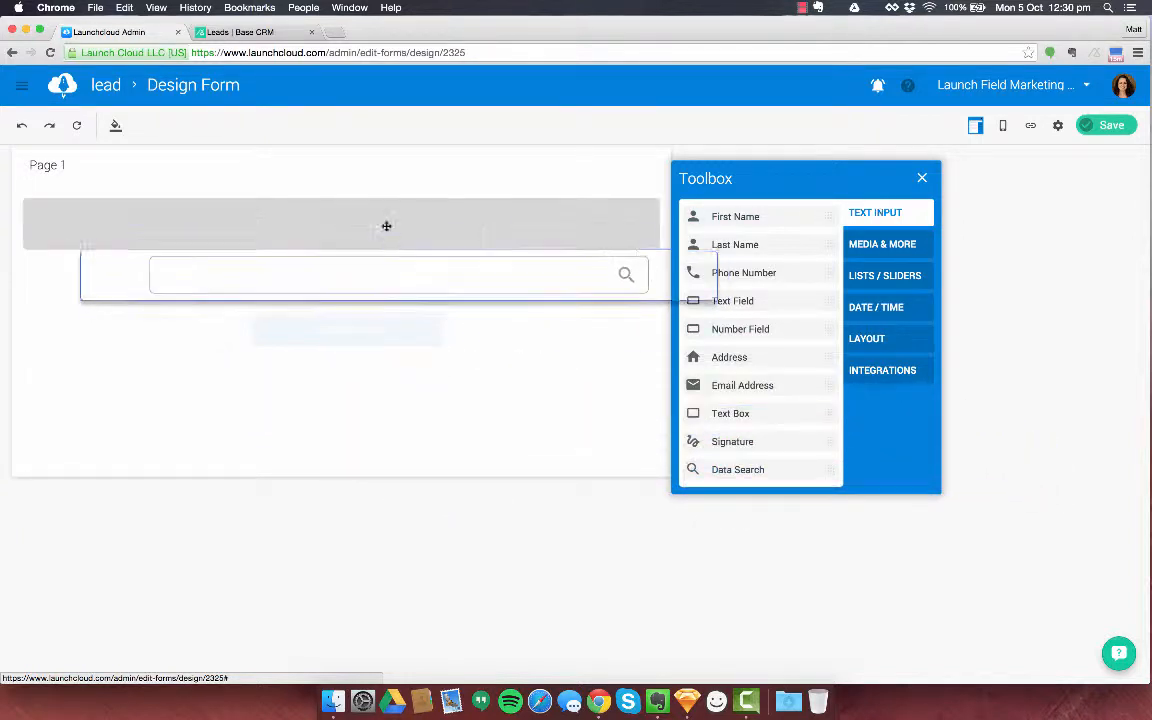
{"action": "left_click", "coordinate": [737, 469]}
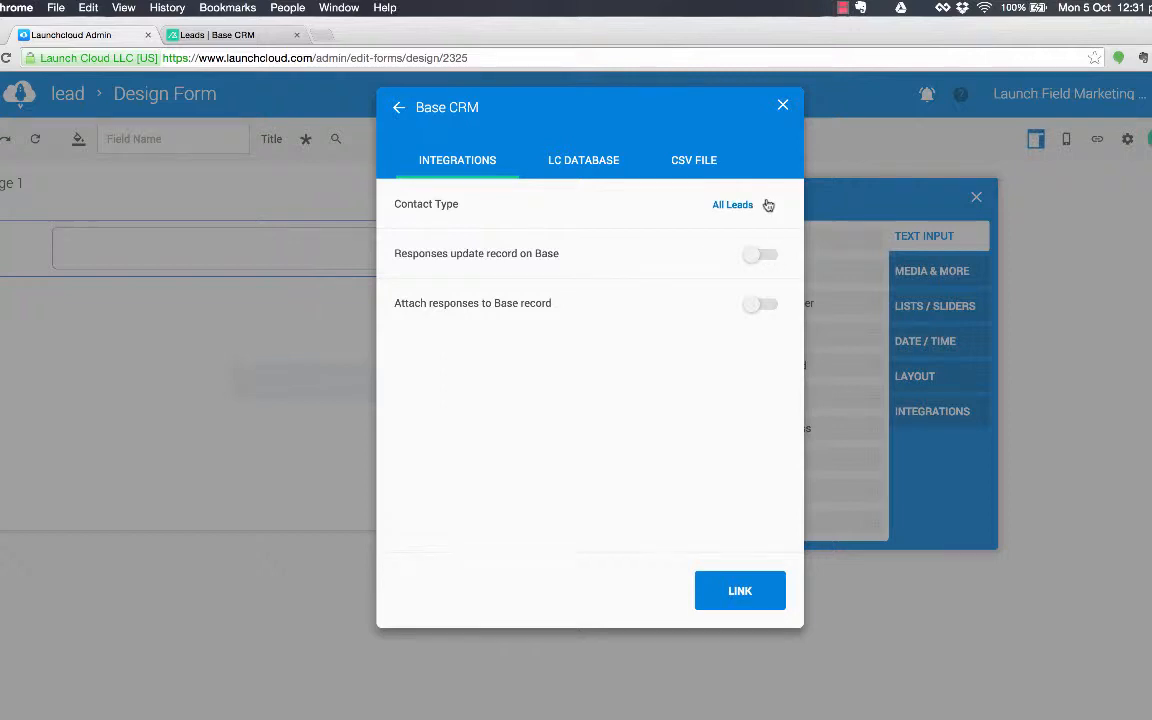
- Keep All Leads as contact type and enable updating and attaching responses to the Base record
{"action": "left_click", "coordinate": [733, 204]}
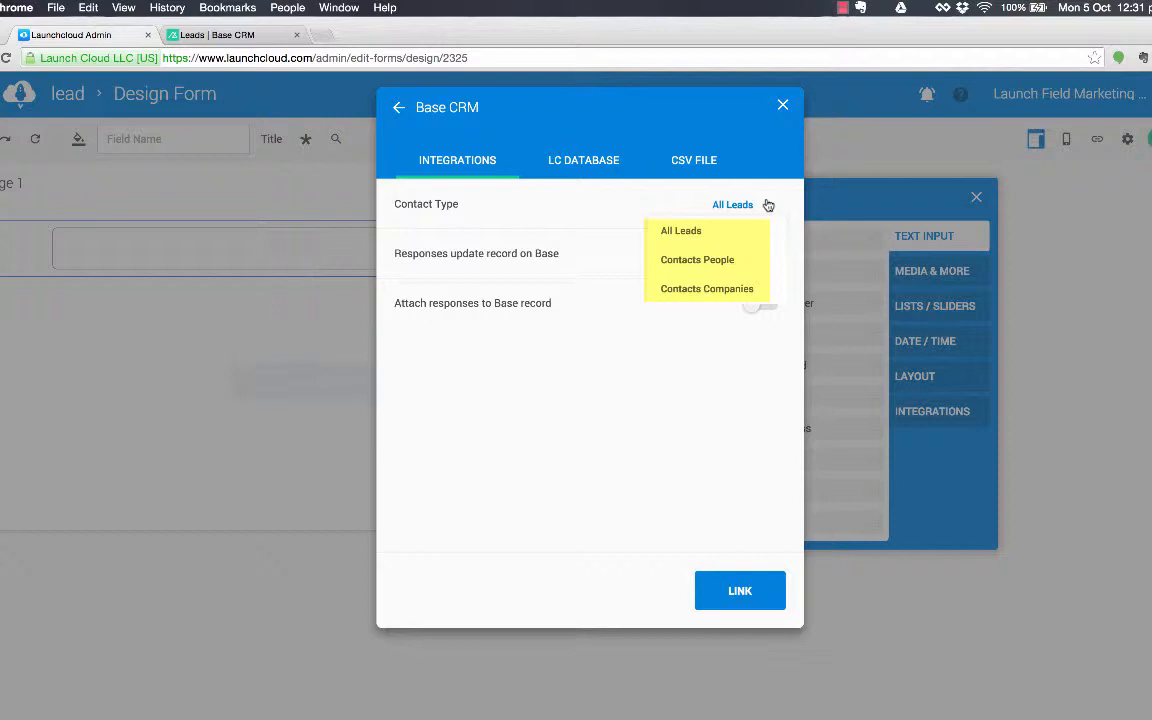
{"action": "left_click", "coordinate": [681, 230]}
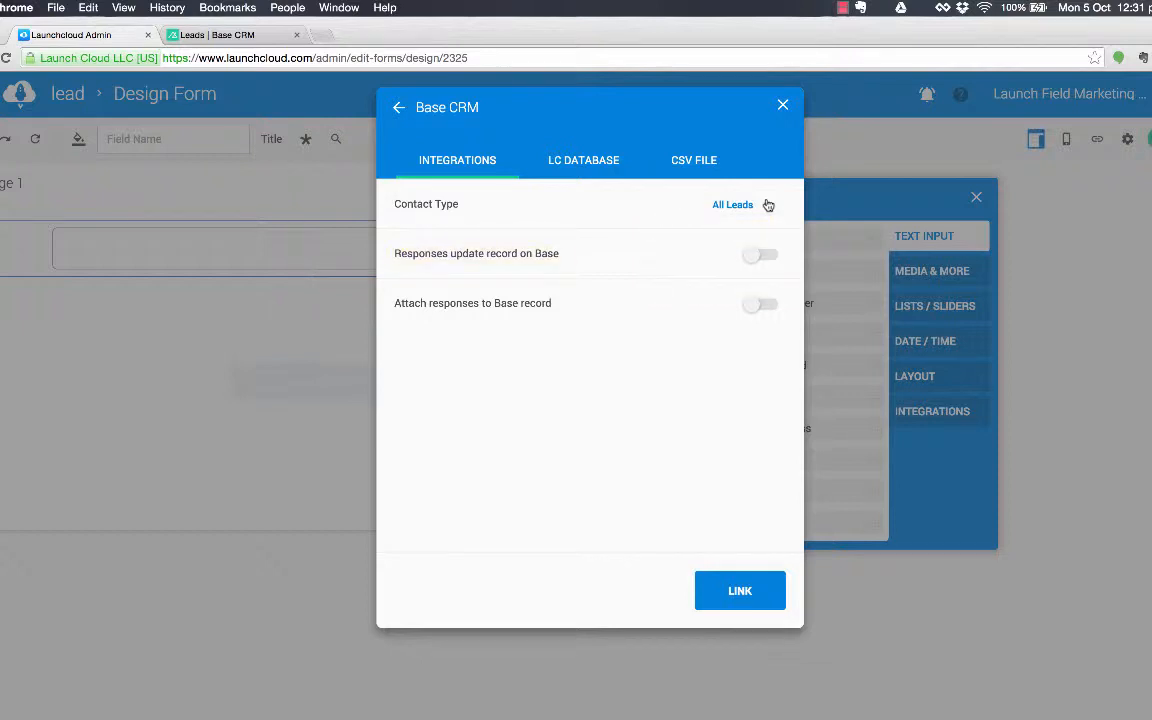
{"action": "left_click", "coordinate": [760, 255]}
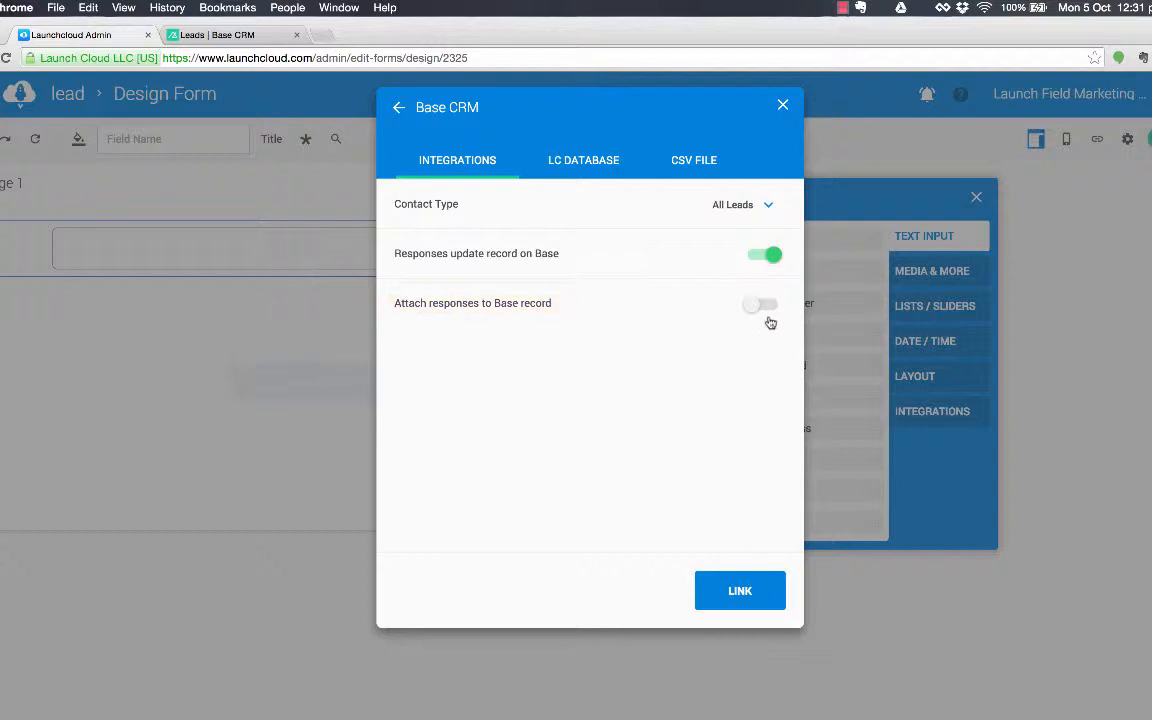
{"action": "left_click", "coordinate": [763, 304]}
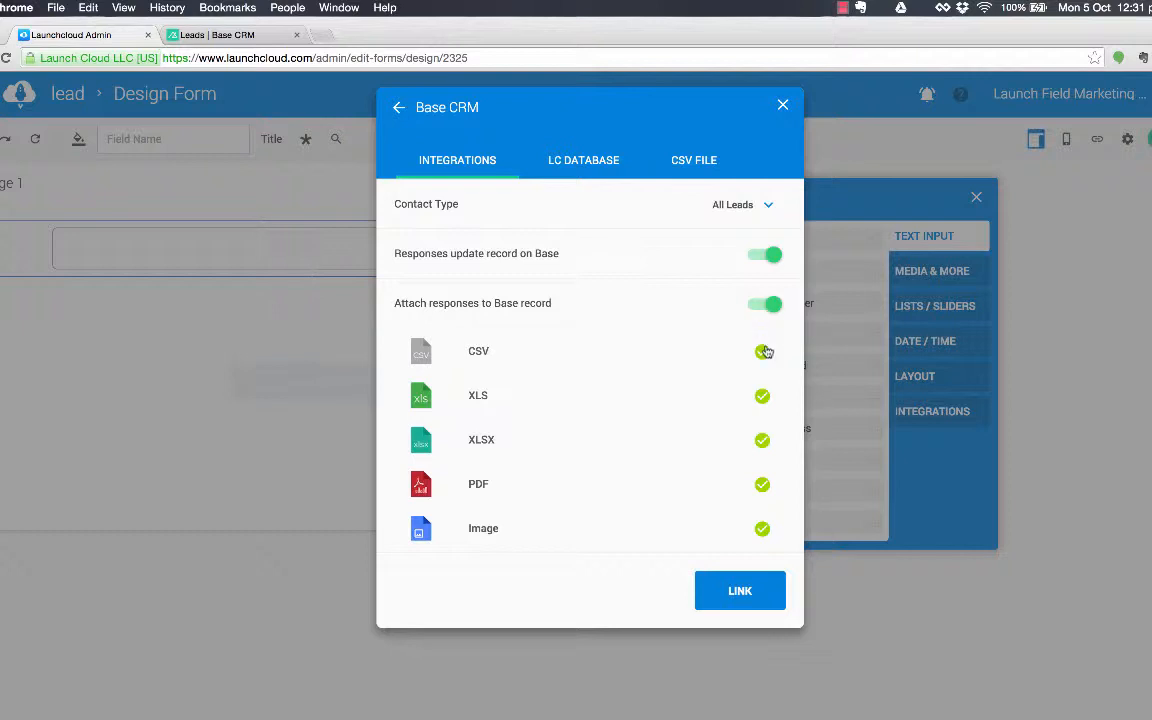
- Untick CSV, XLS and XLSX attachments and link the search to Base CRM
{"action": "left_click", "coordinate": [762, 351]}
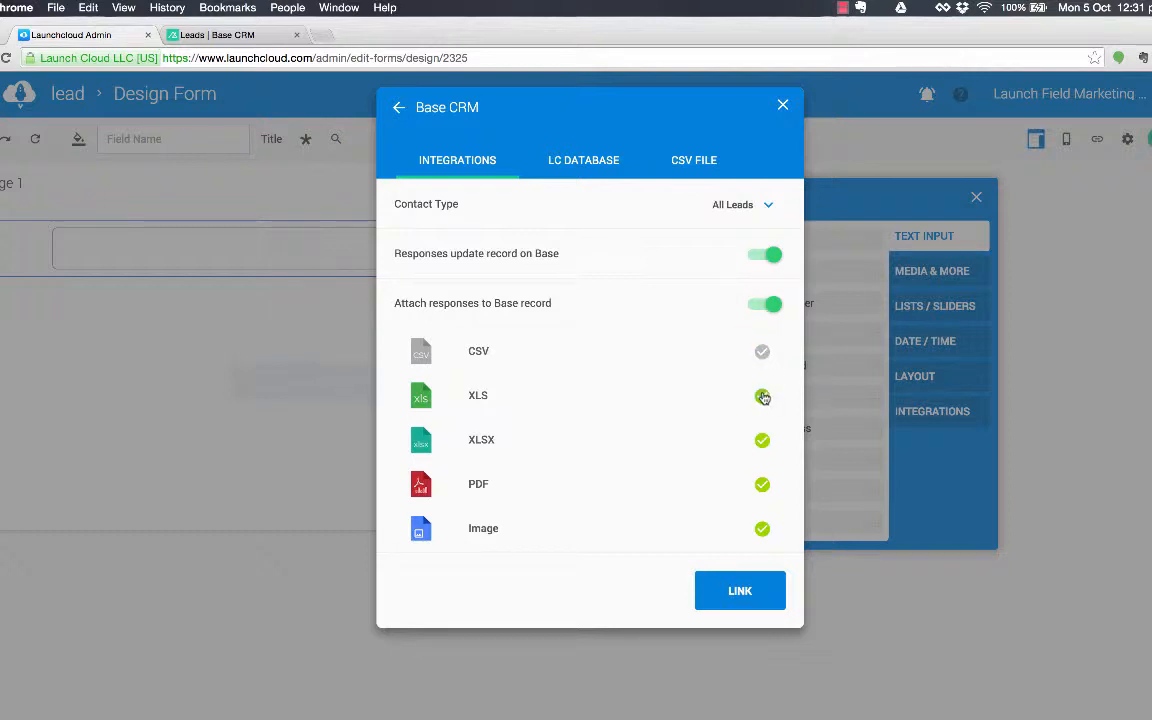
{"action": "left_click", "coordinate": [762, 395]}
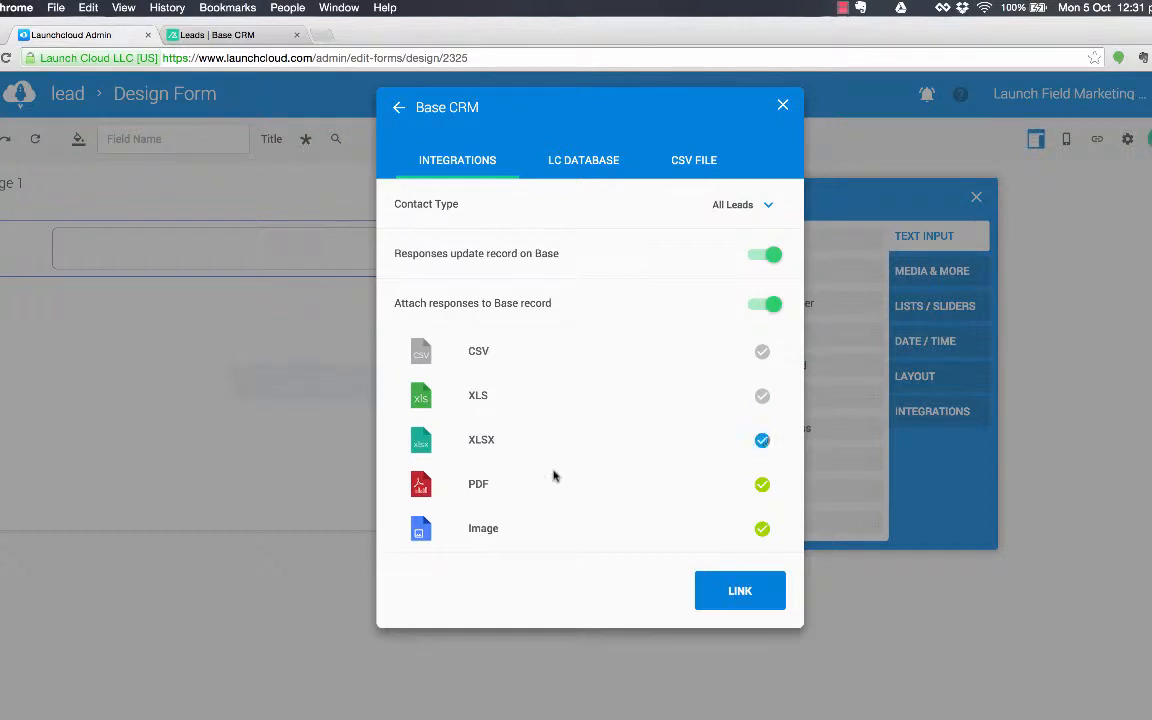
{"action": "left_click", "coordinate": [762, 440]}
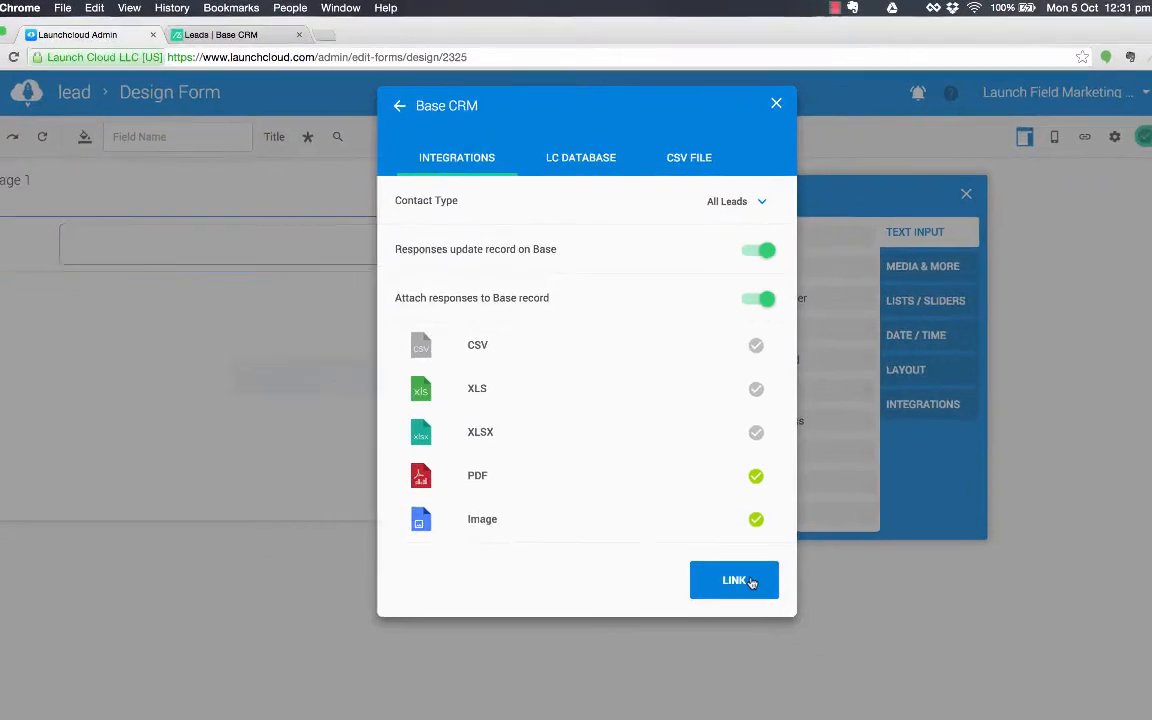
{"action": "left_click", "coordinate": [734, 580]}
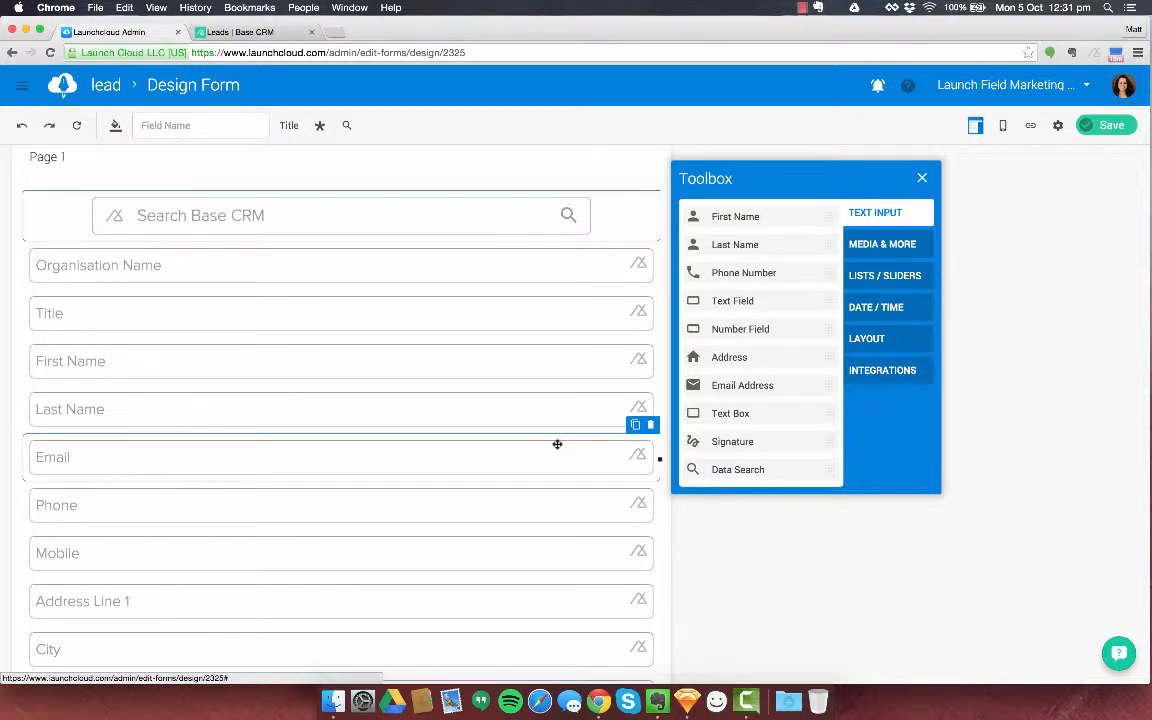
- Add a Take Picture field below Title, name it 'image', and save the form
{"action": "scroll", "scroll_direction": "down", "scroll_amount": 3}
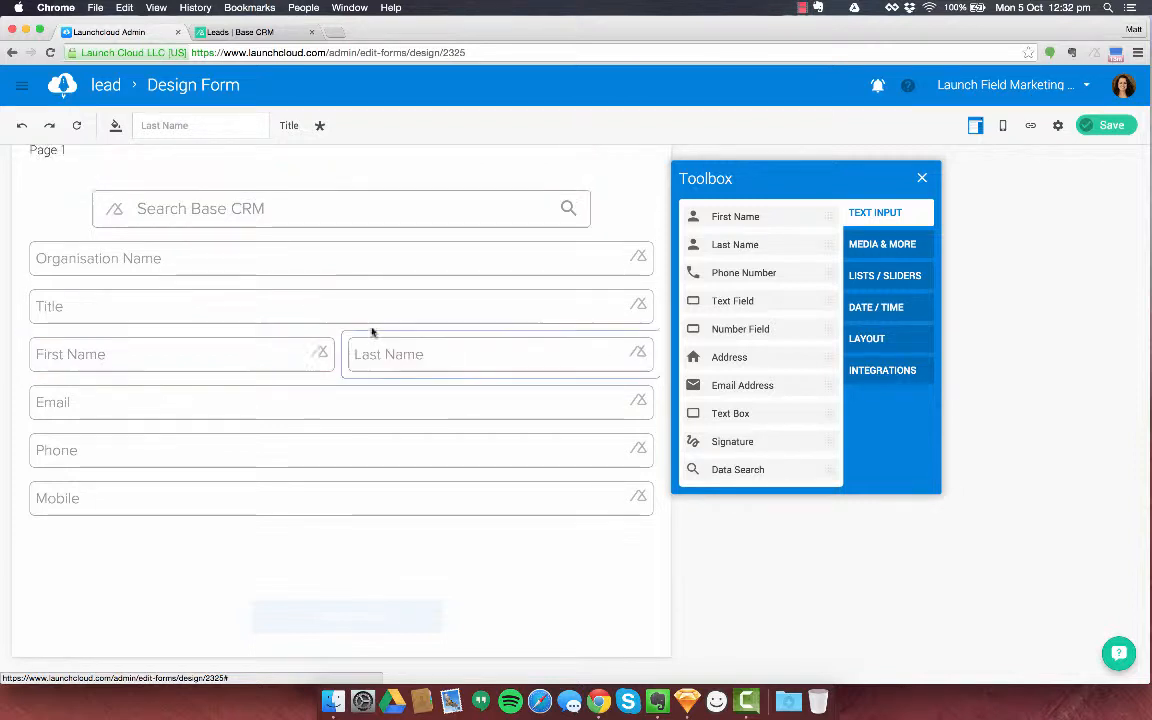
{"action": "left_click", "coordinate": [500, 353]}
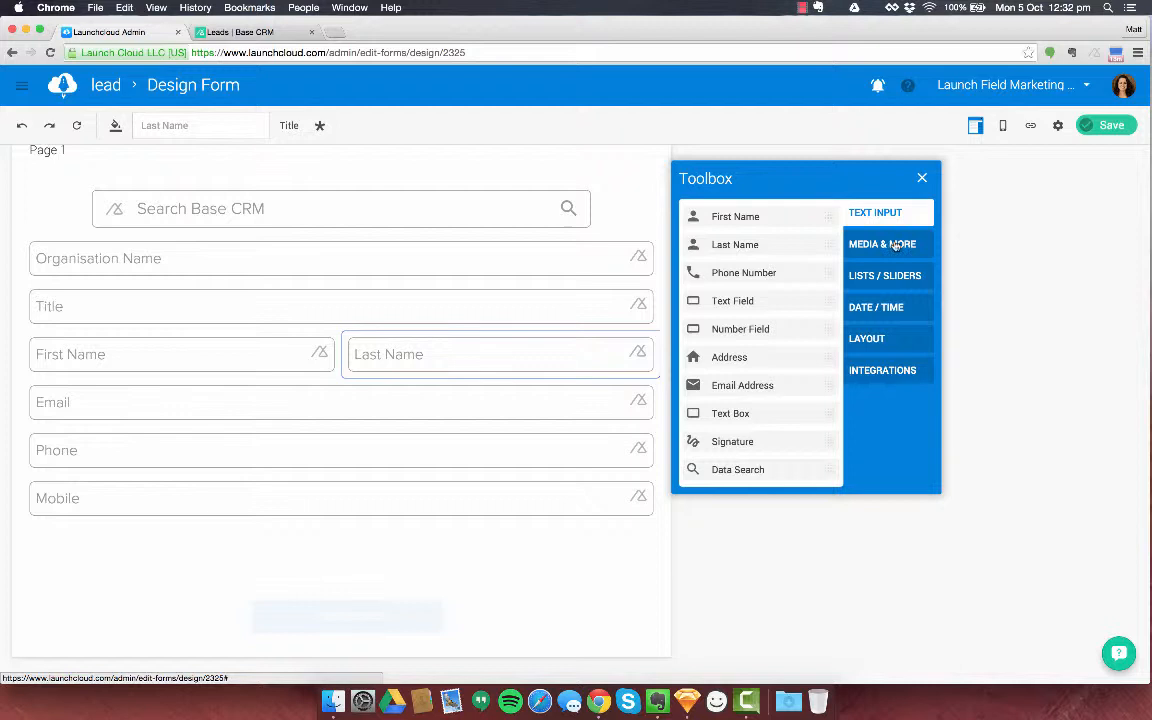
{"action": "left_click", "coordinate": [882, 244]}
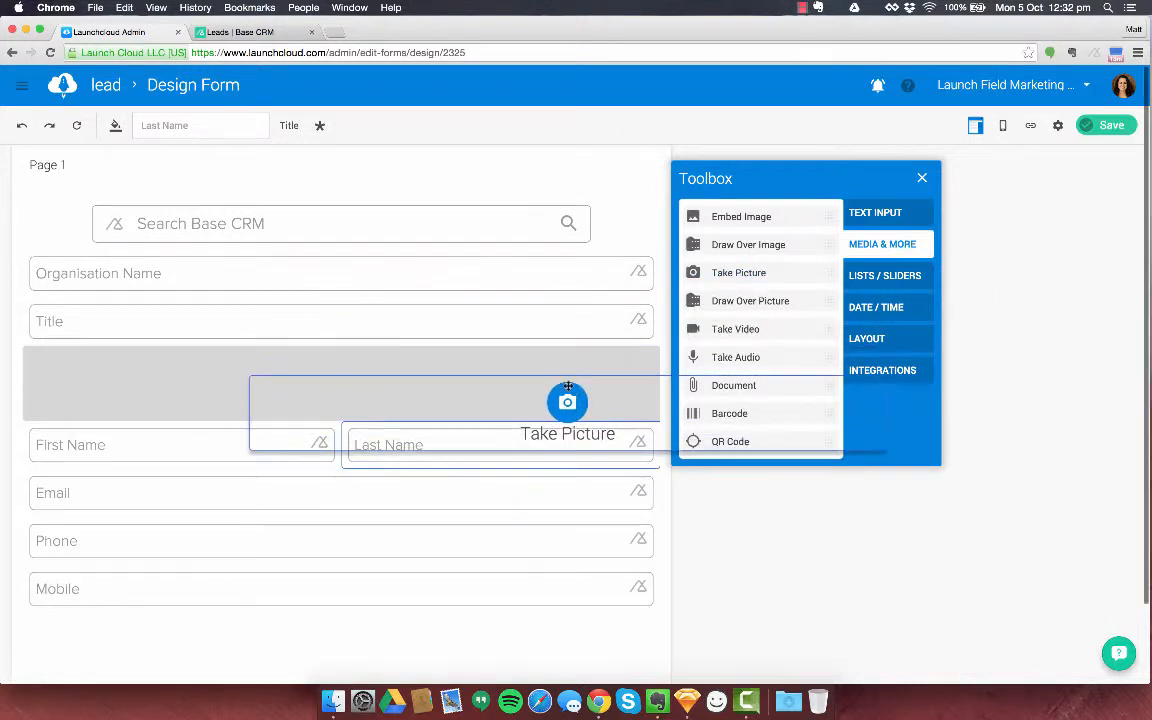
{"action": "left_click_drag", "start_coordinate": [567, 402], "coordinate": [341, 565]}
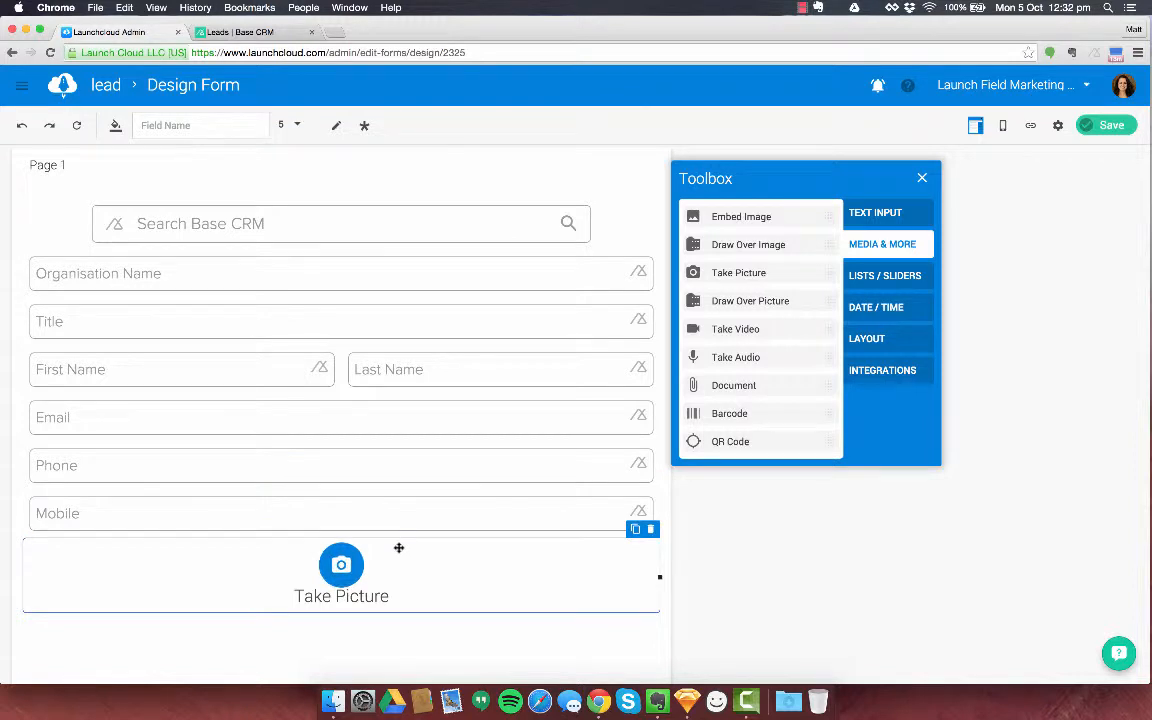
{"action": "left_click", "coordinate": [200, 125]}
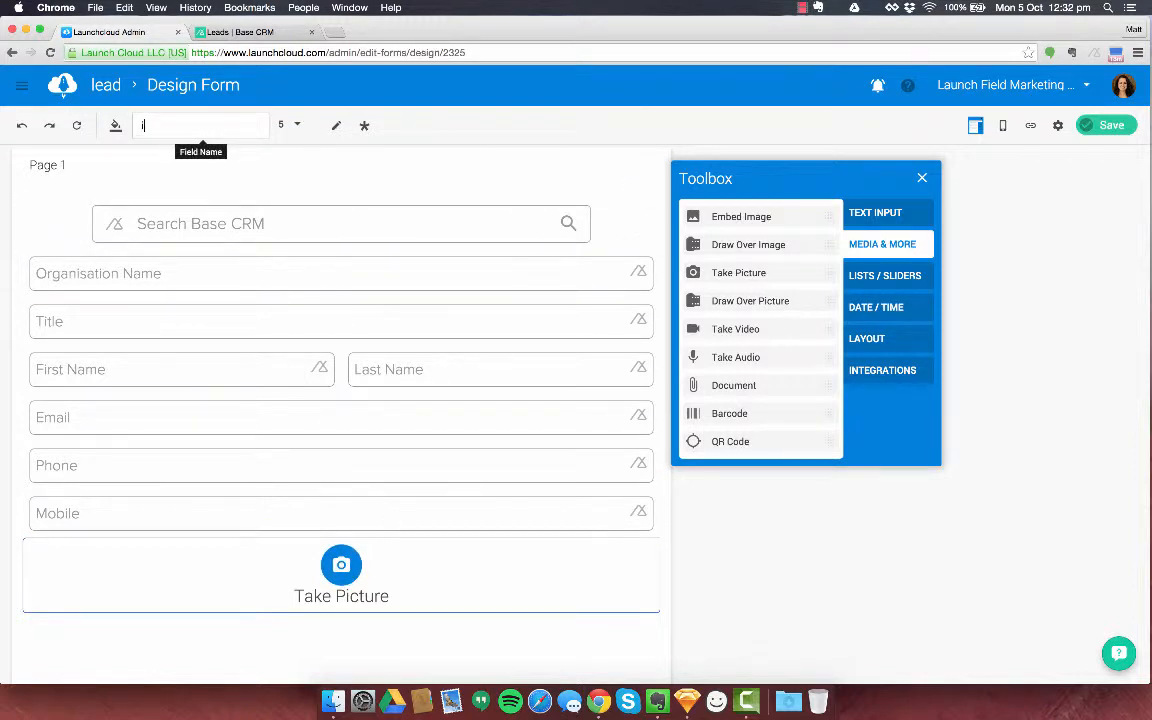
{"action": "type", "text": "mage"}
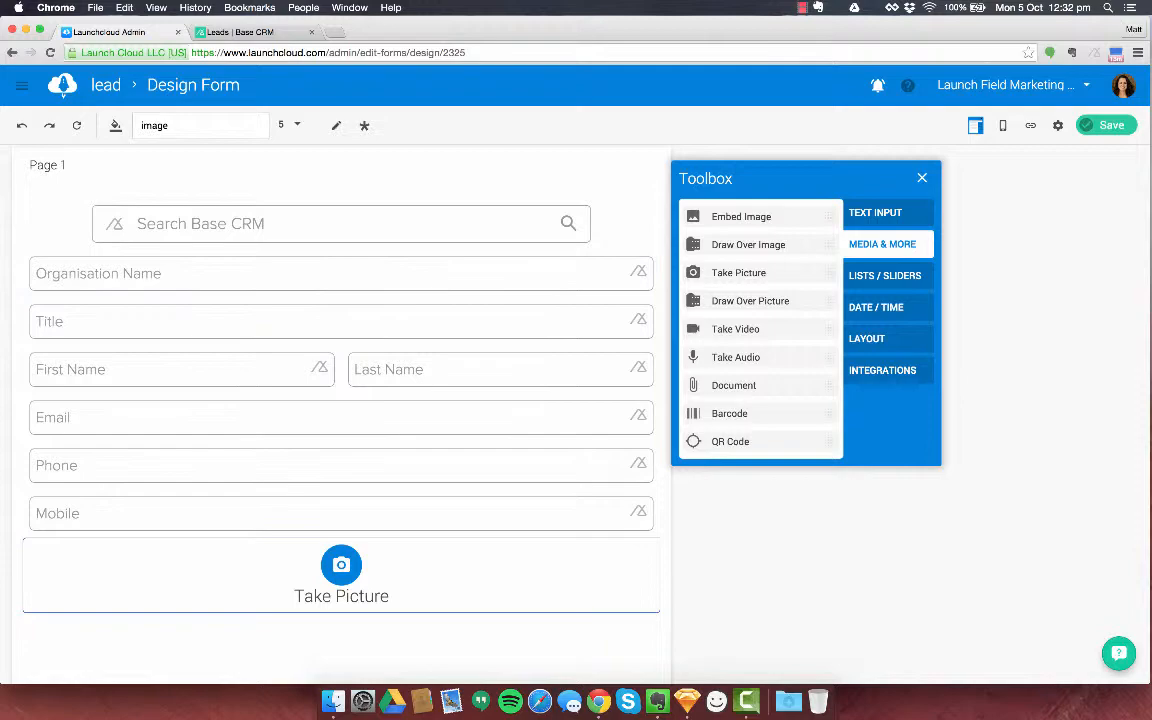
{"action": "left_click", "coordinate": [1105, 124]}
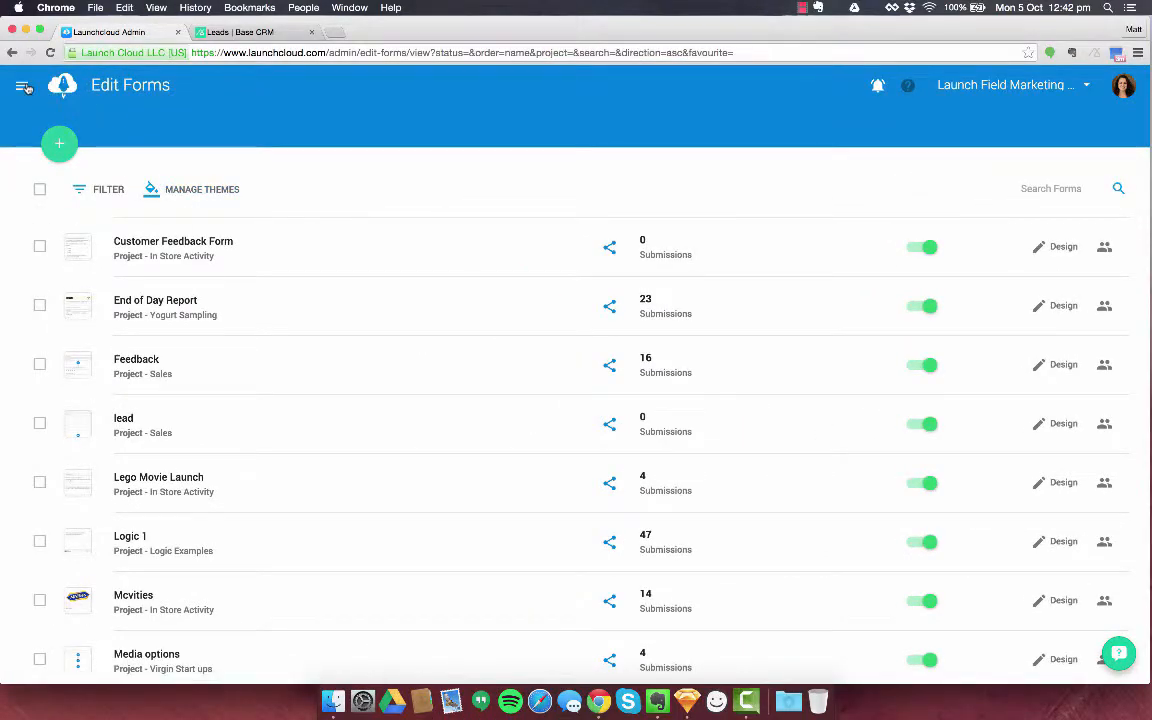
- Open the Form App from the menu and enter the Sales project
{"action": "left_click", "coordinate": [23, 85]}
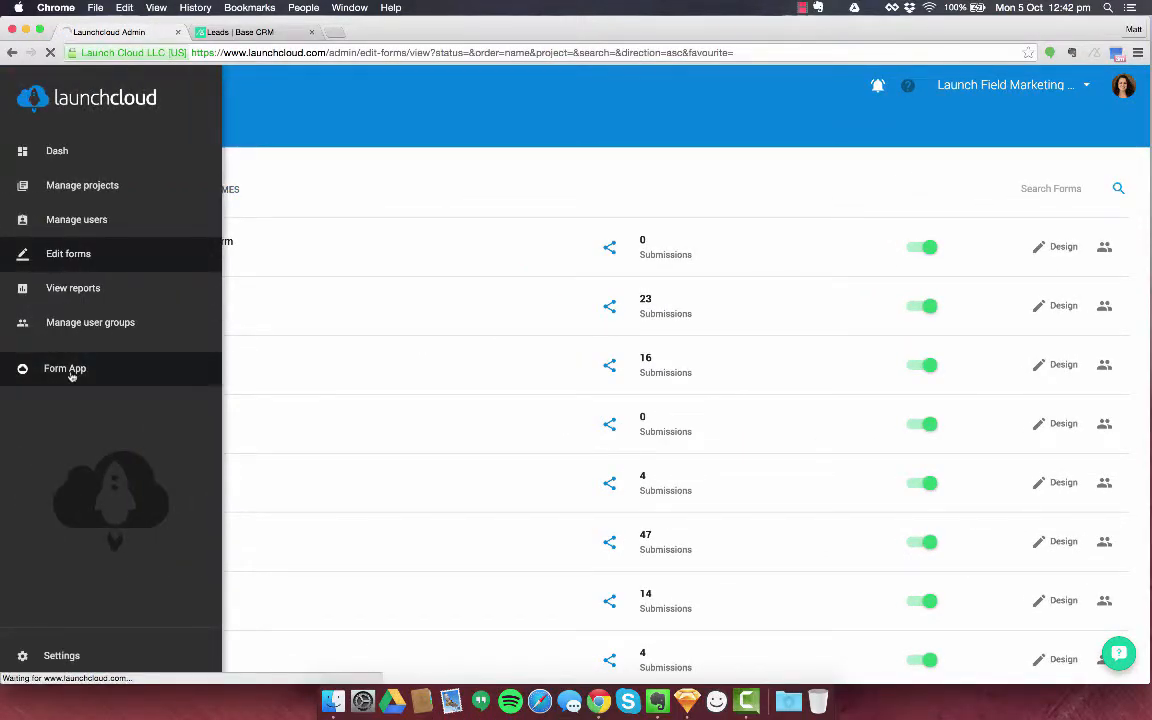
{"action": "left_click", "coordinate": [65, 368]}
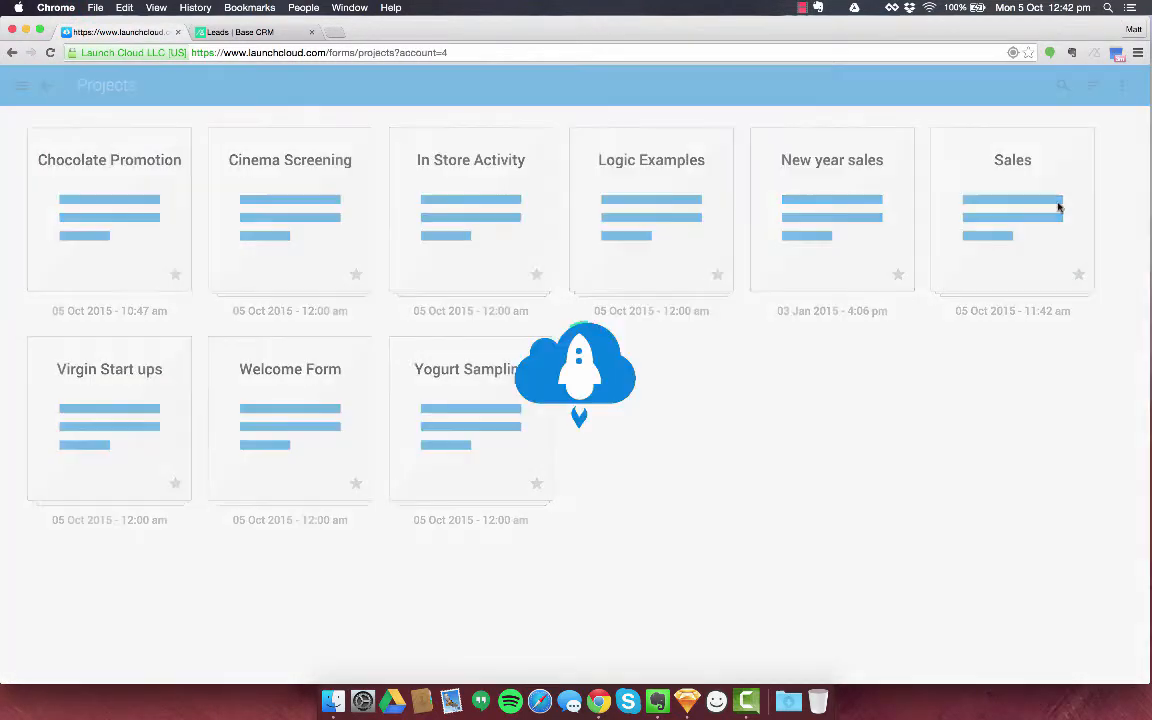
{"action": "left_click", "coordinate": [1012, 210]}
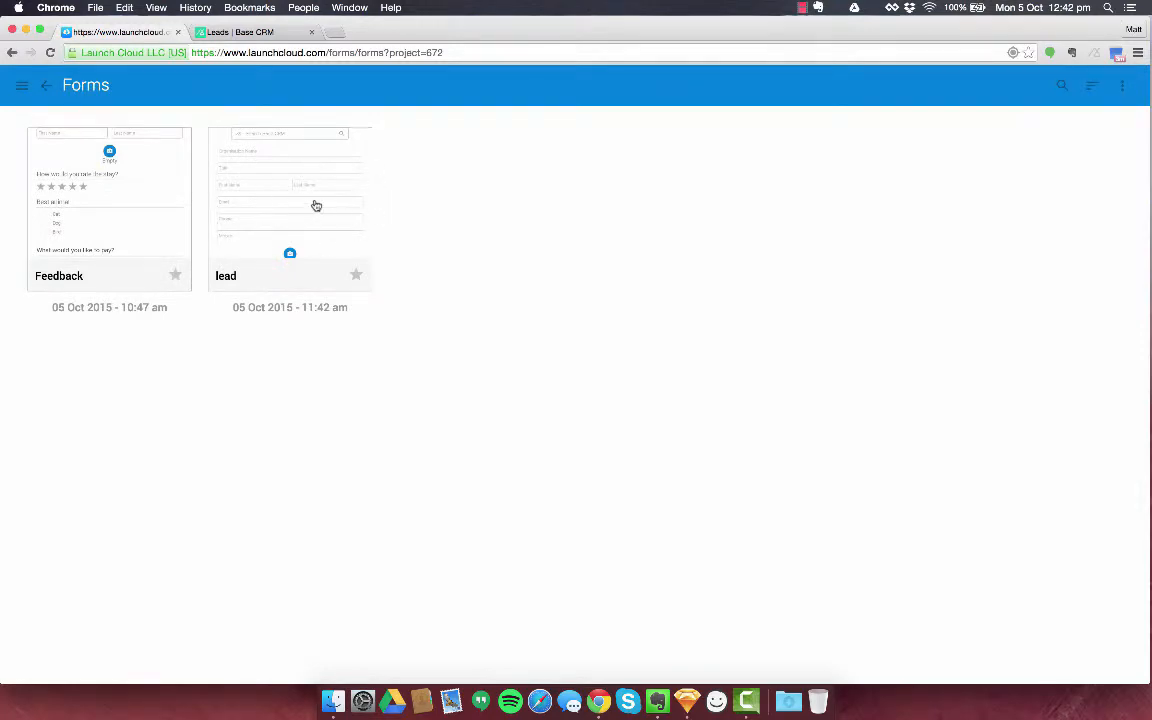
- Open the lead form and search Base CRM for 'matthew'
{"action": "left_click", "coordinate": [290, 200]}
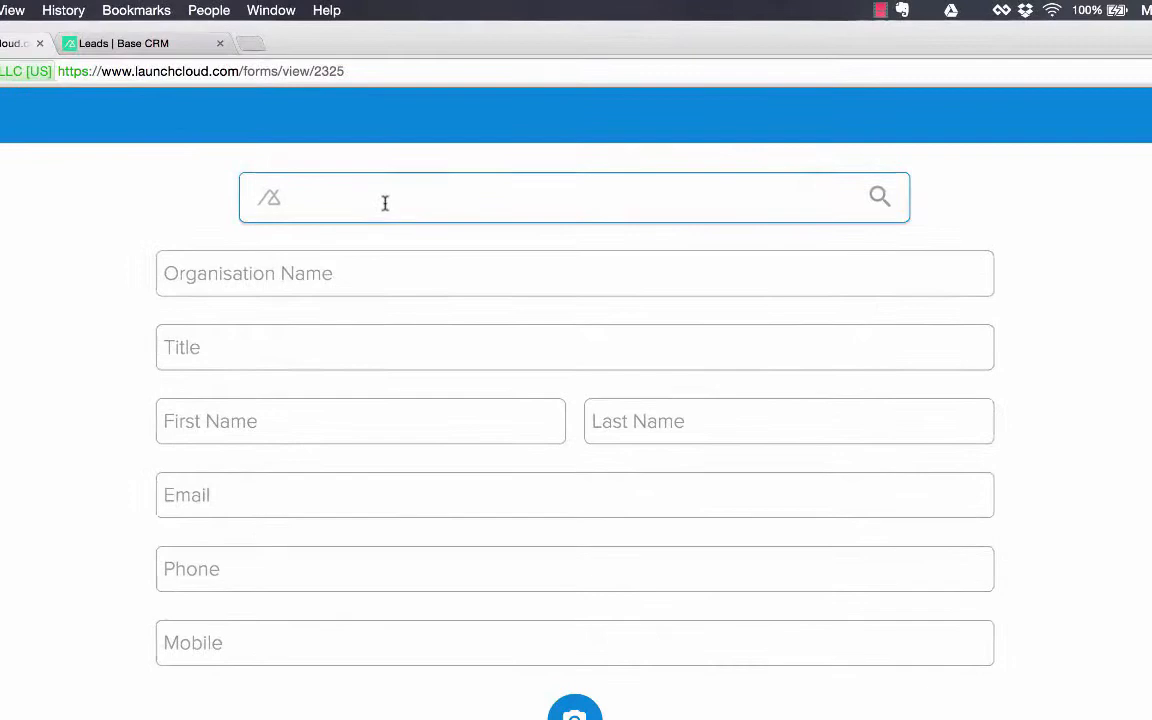
{"action": "type", "text": "matthew"}
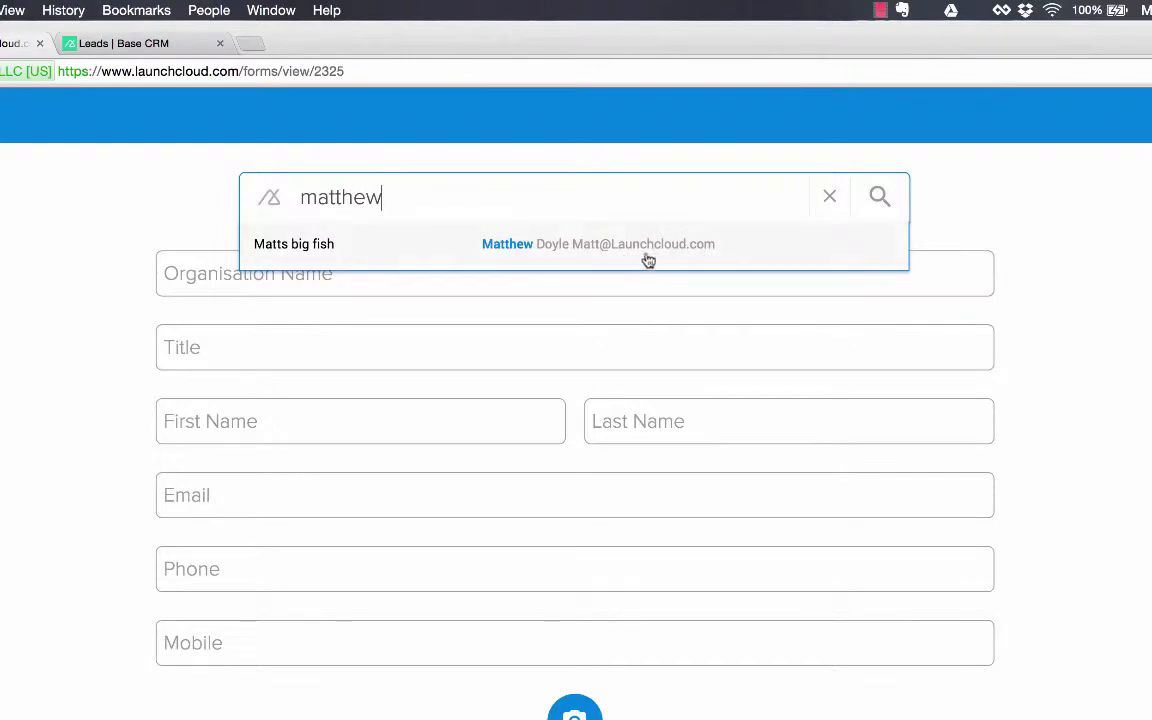
{"action": "mouse_move", "coordinate": [347, 254]}
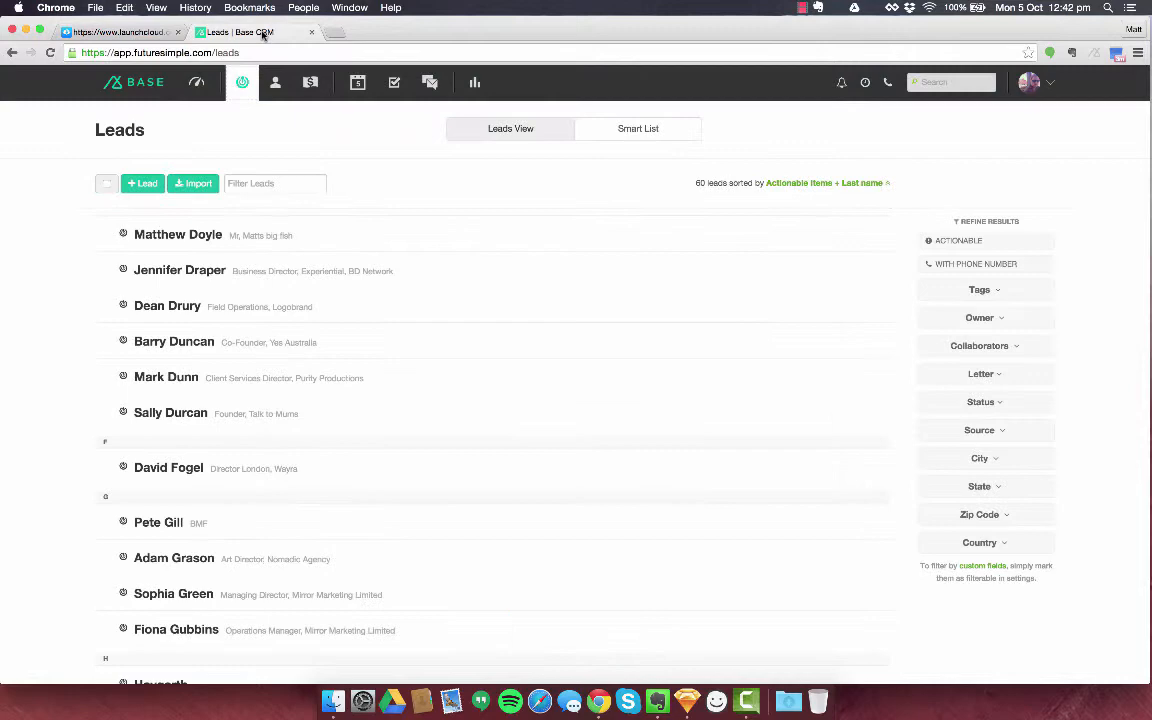
{"action": "left_click", "coordinate": [178, 234]}
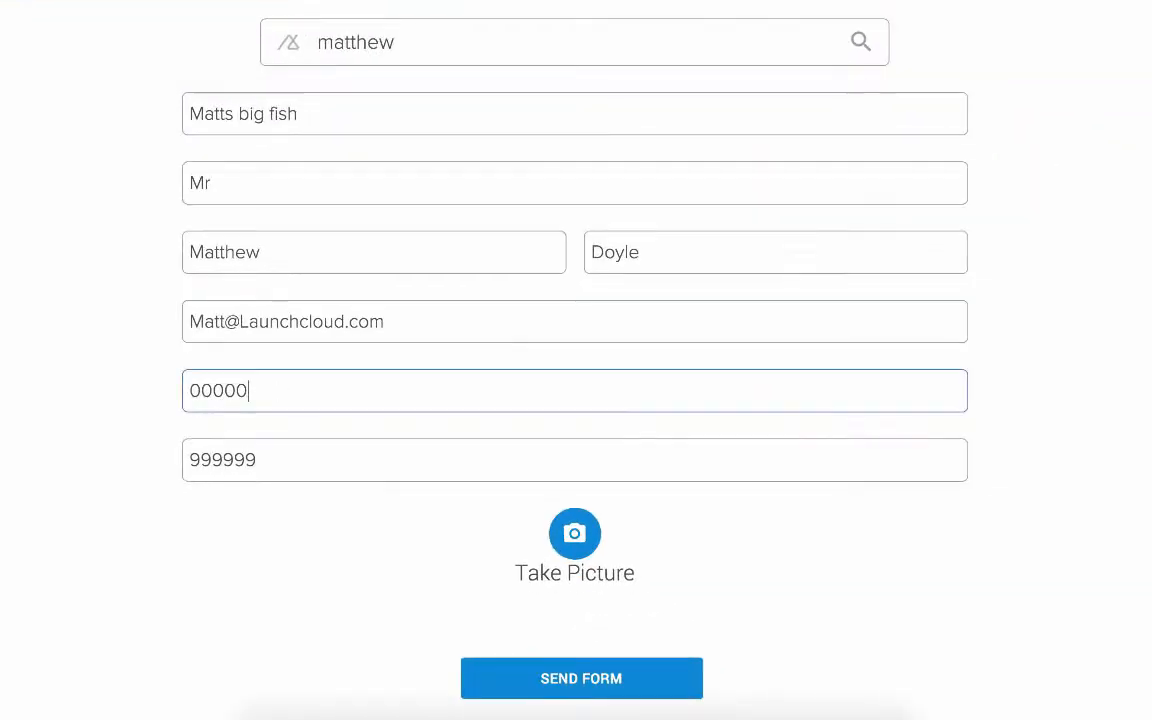
{"action": "type", "text": "111"}
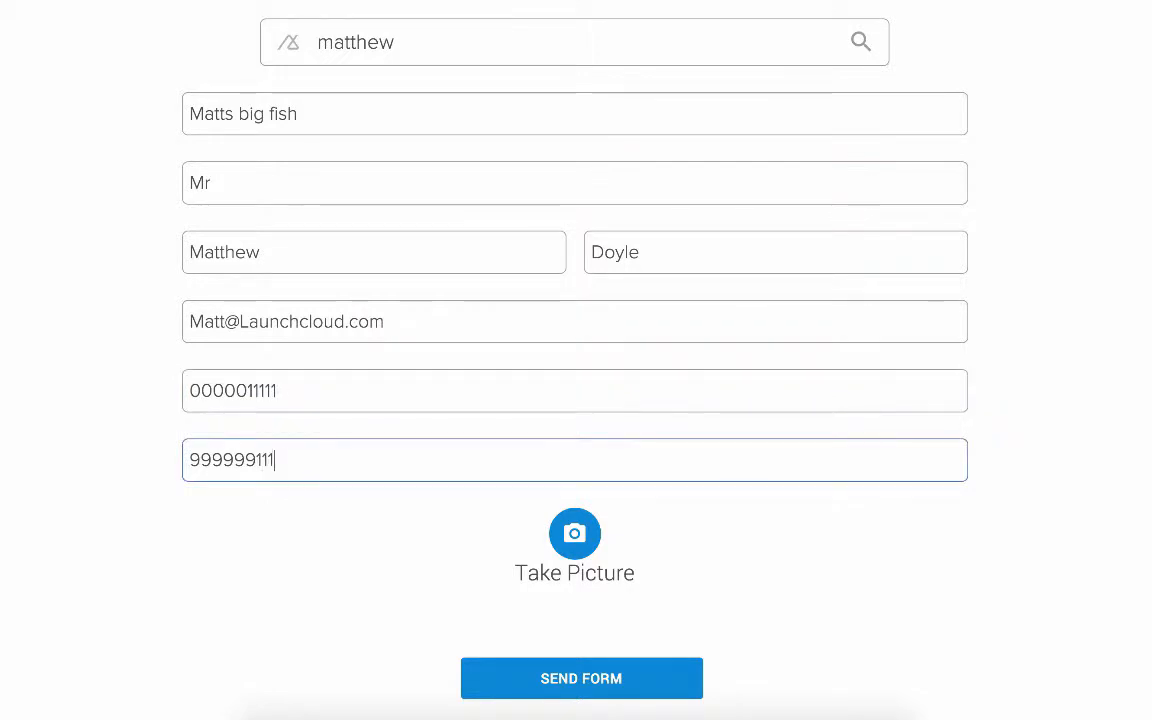
{"action": "left_click", "coordinate": [575, 533]}
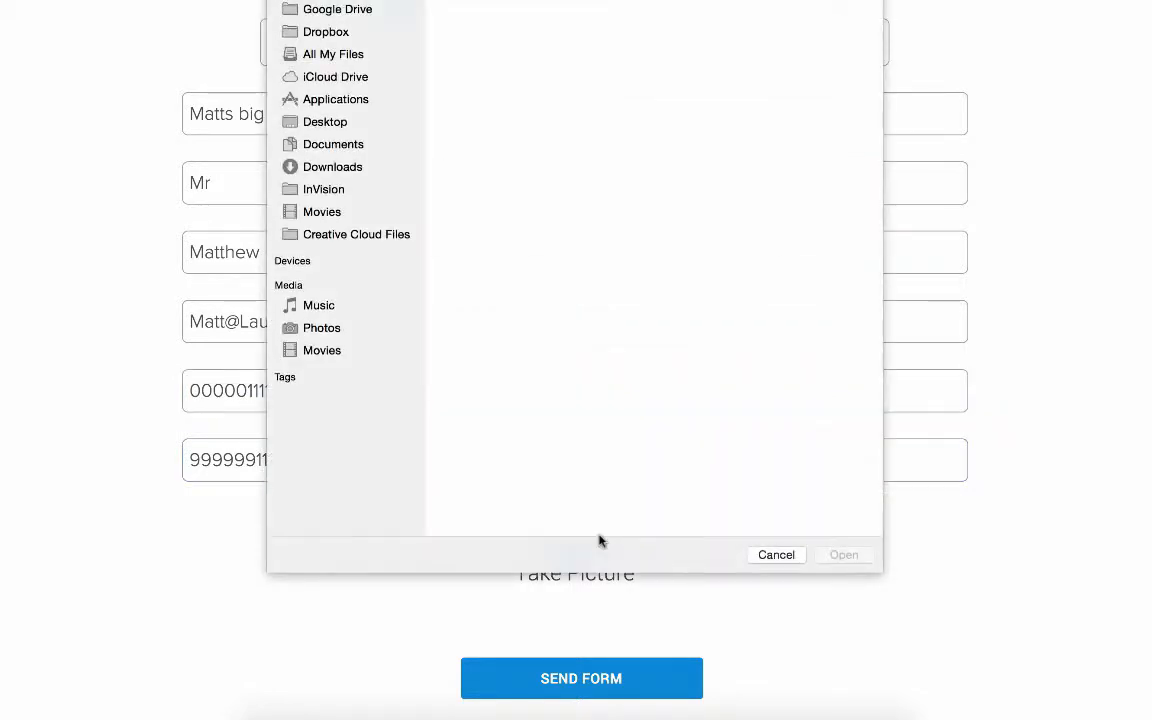
{"action": "left_click", "coordinate": [325, 121]}
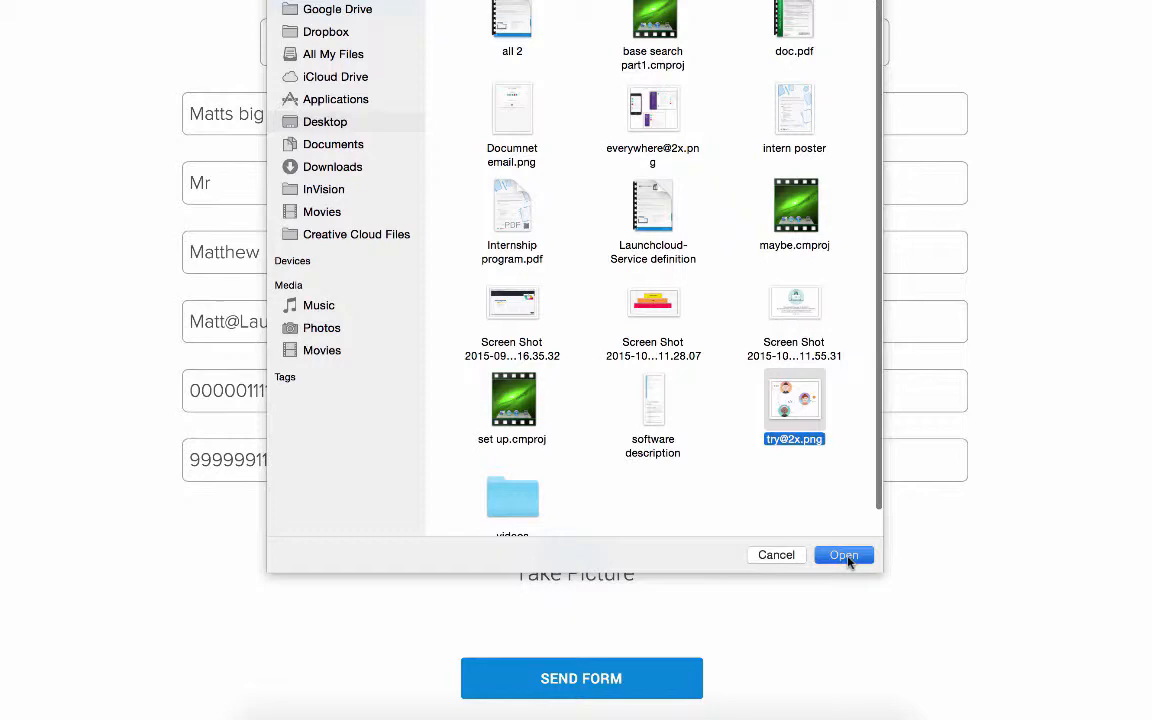
{"action": "left_click", "coordinate": [843, 555]}
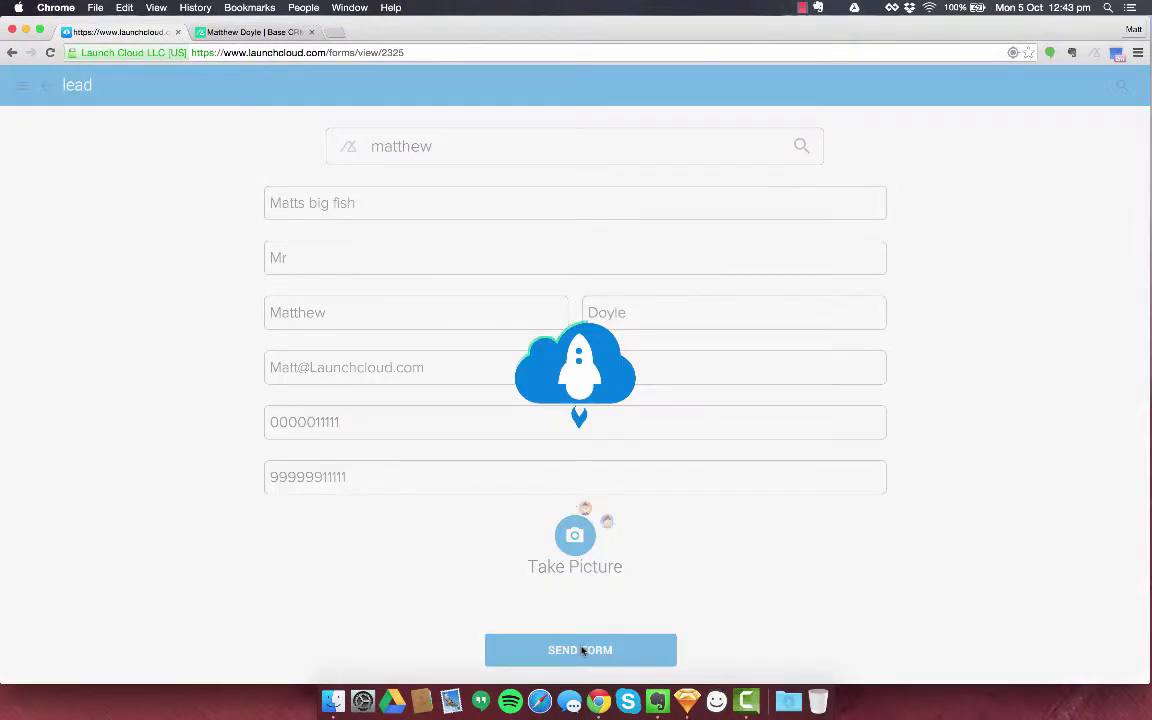
- Submit the form, then preview and close the PDF and image on the Base CRM lead
{"action": "left_click", "coordinate": [580, 650]}
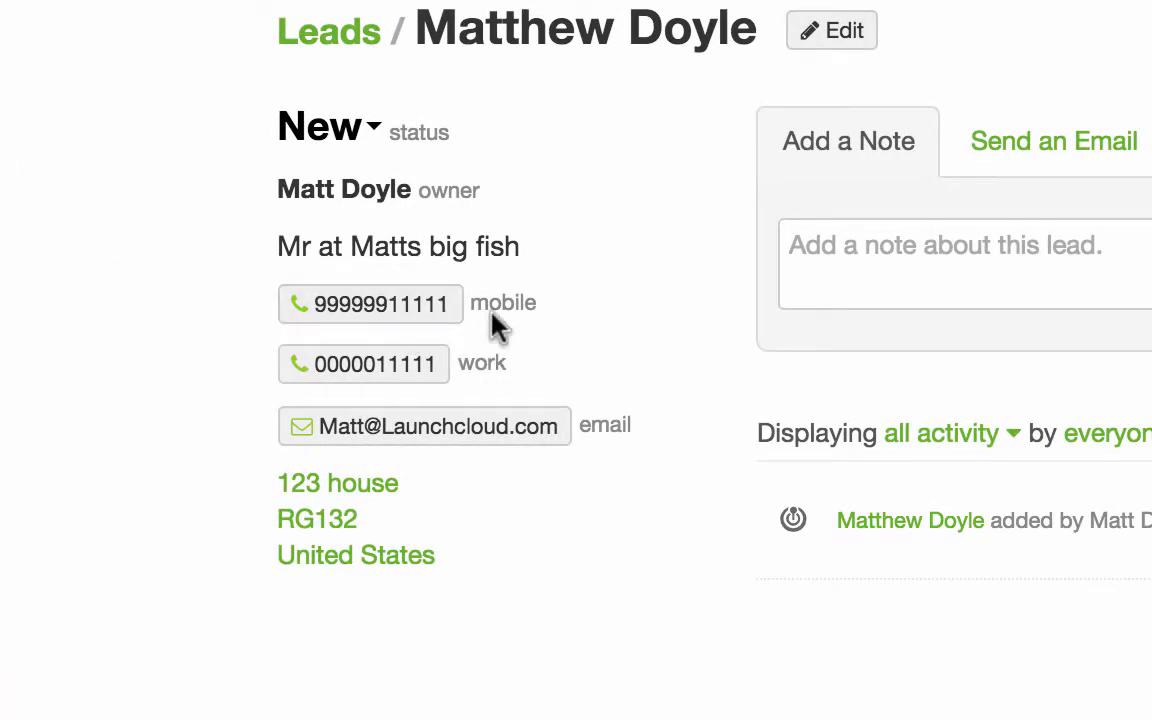
{"action": "mouse_move", "coordinate": [490, 320]}
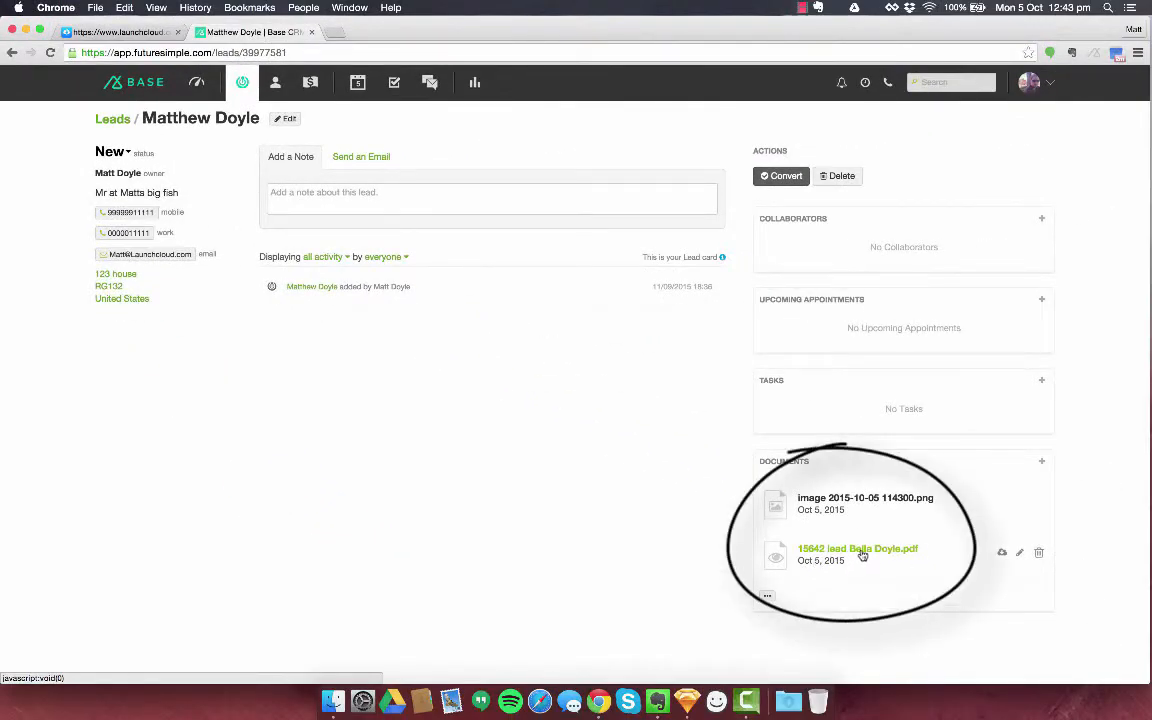
{"action": "left_click", "coordinate": [857, 548]}
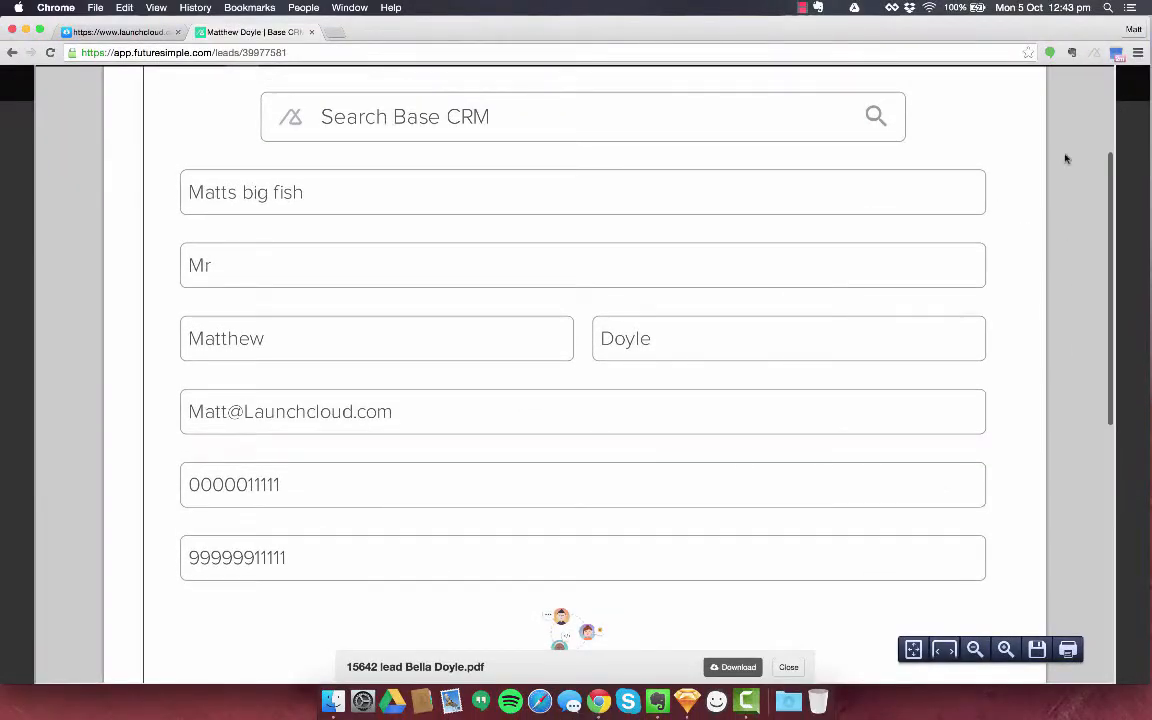
{"action": "left_click", "coordinate": [789, 667]}
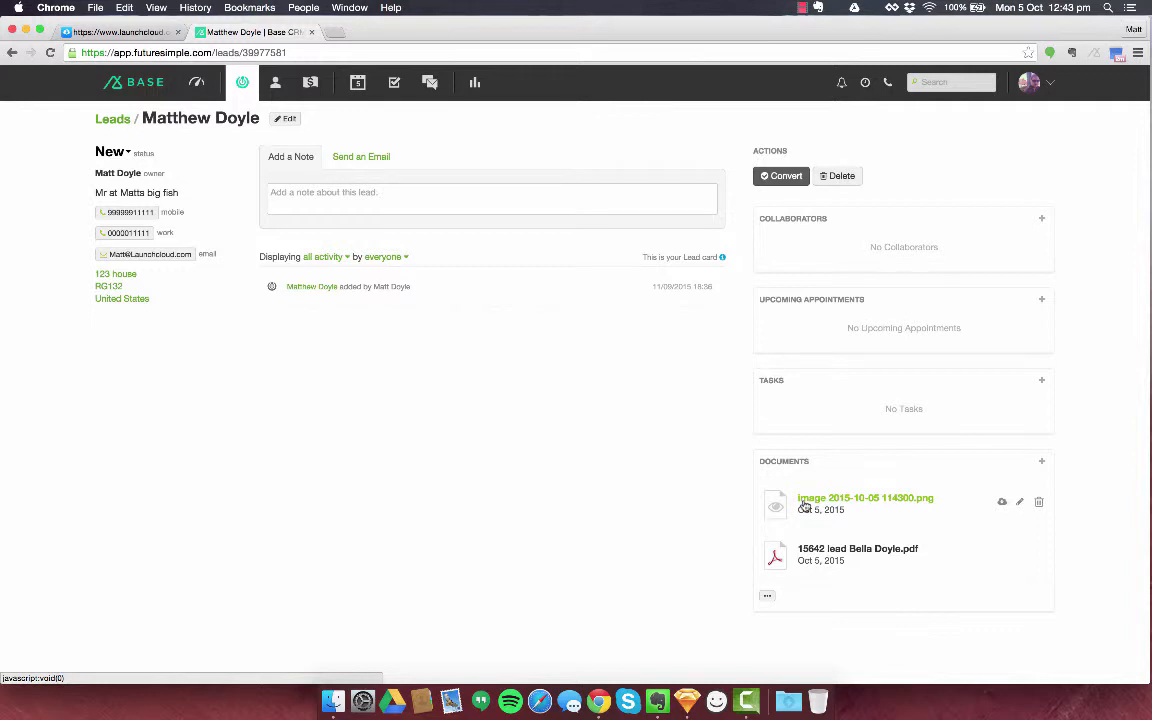
{"action": "left_click", "coordinate": [865, 497]}
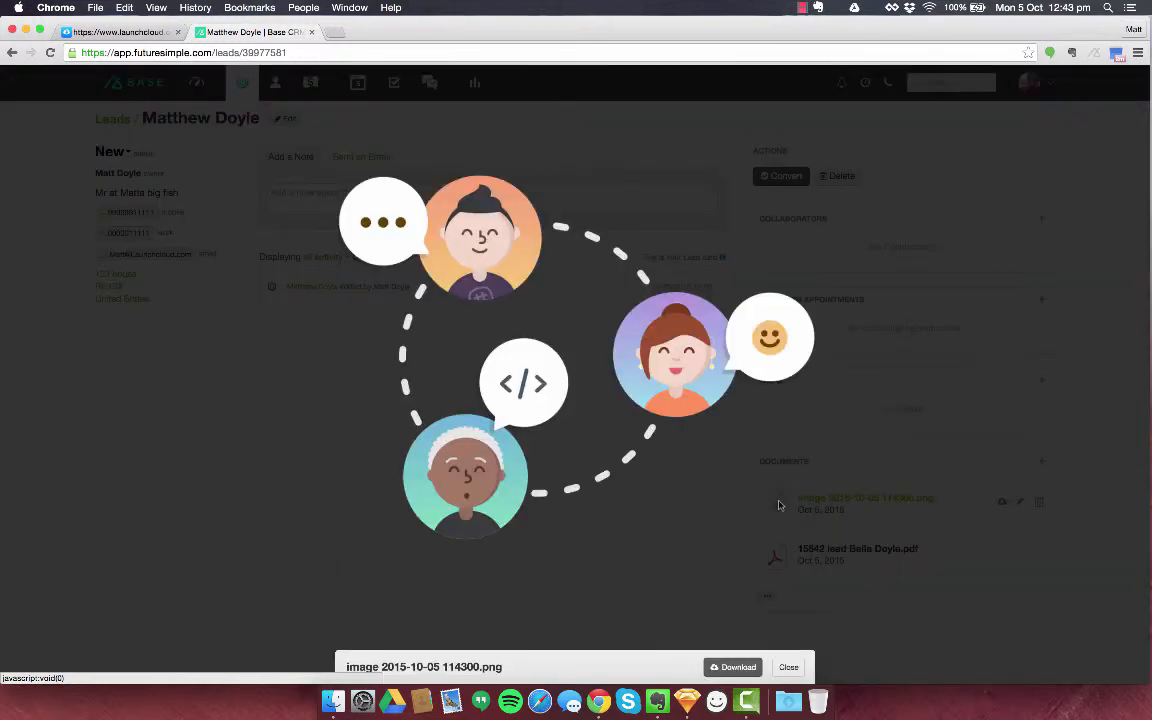
{"action": "left_click", "coordinate": [788, 667]}
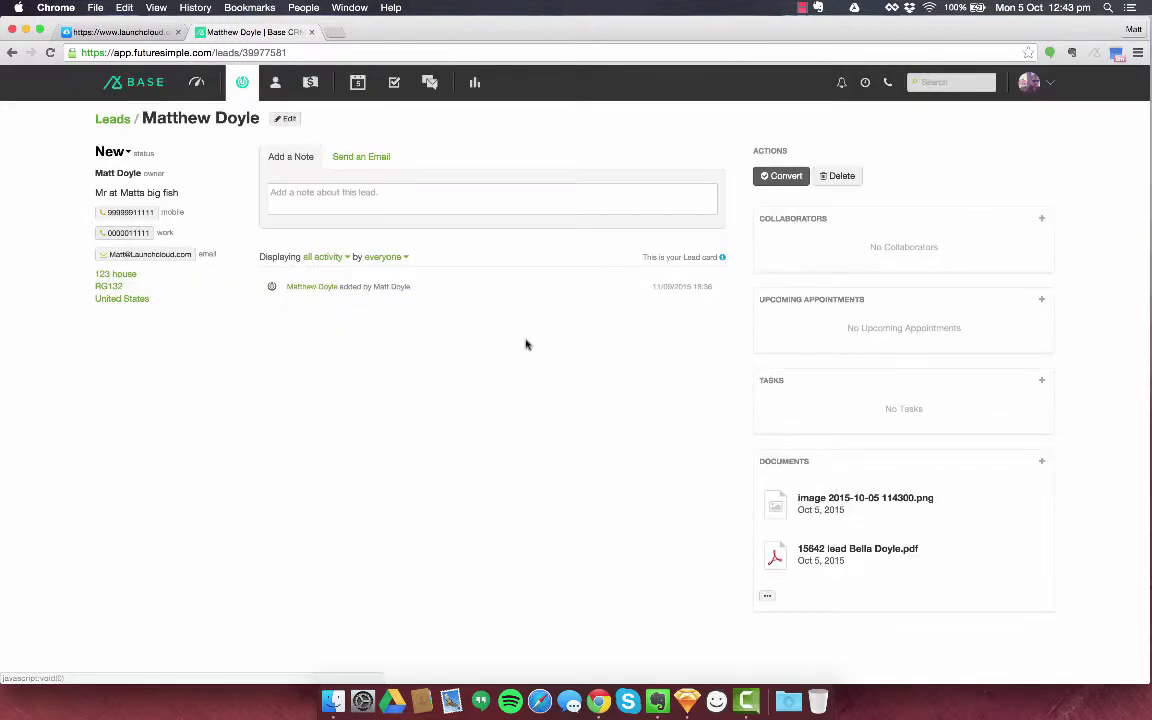